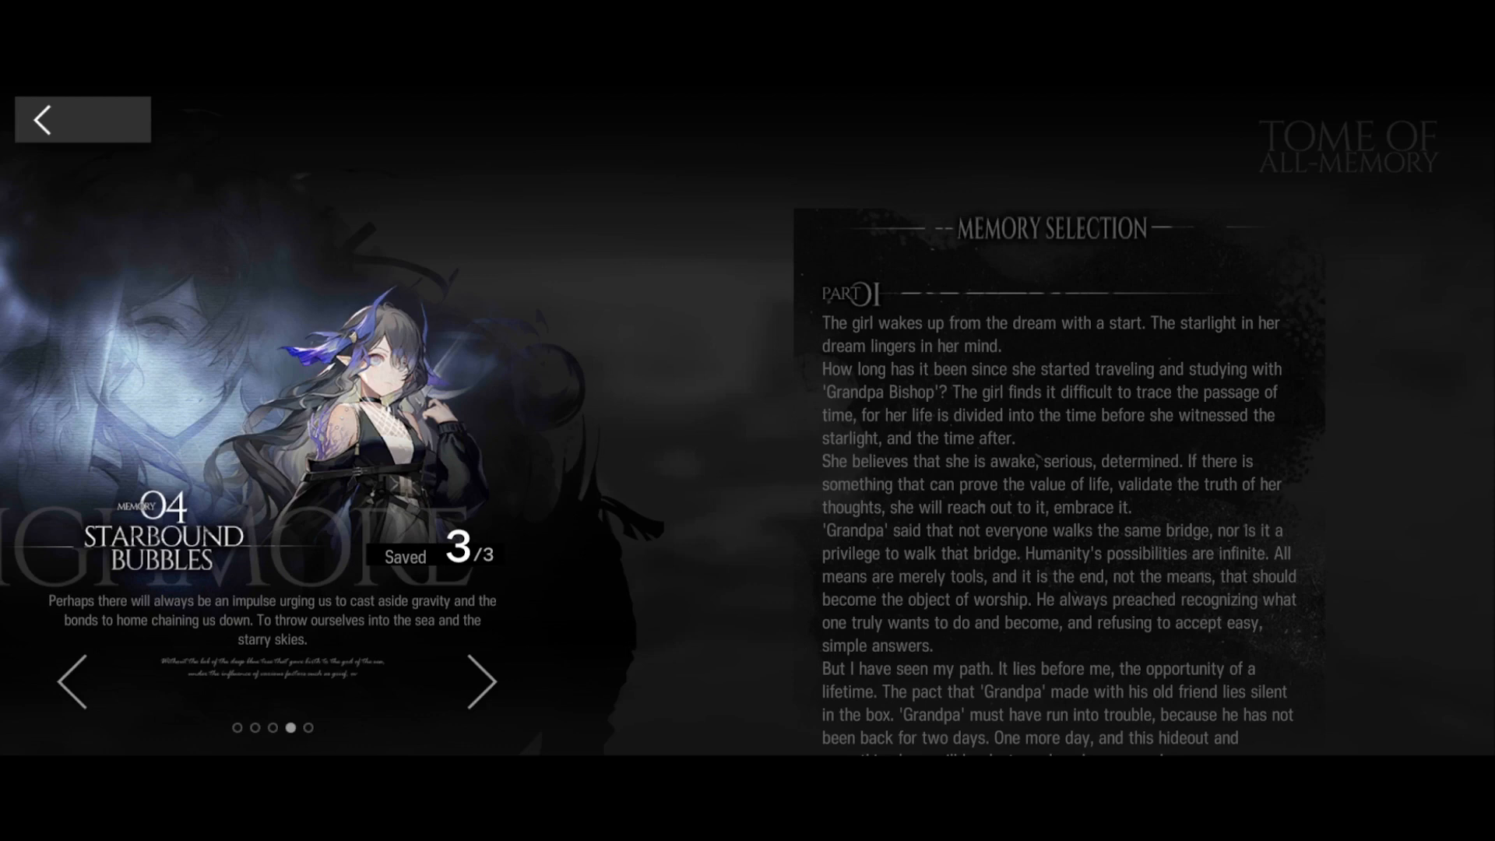
scroll(down, 3)
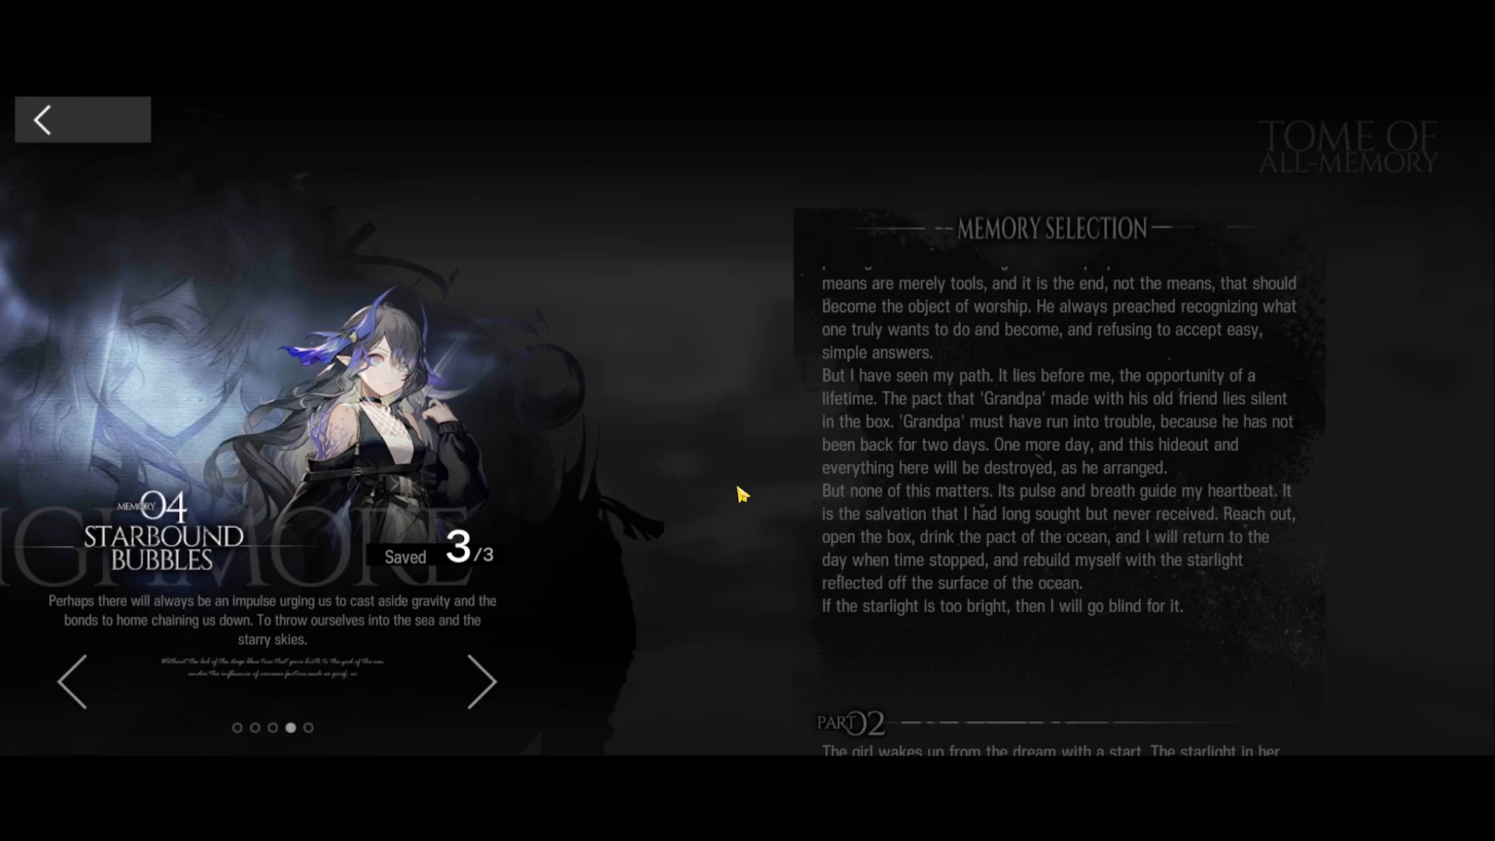
scroll(down, 3)
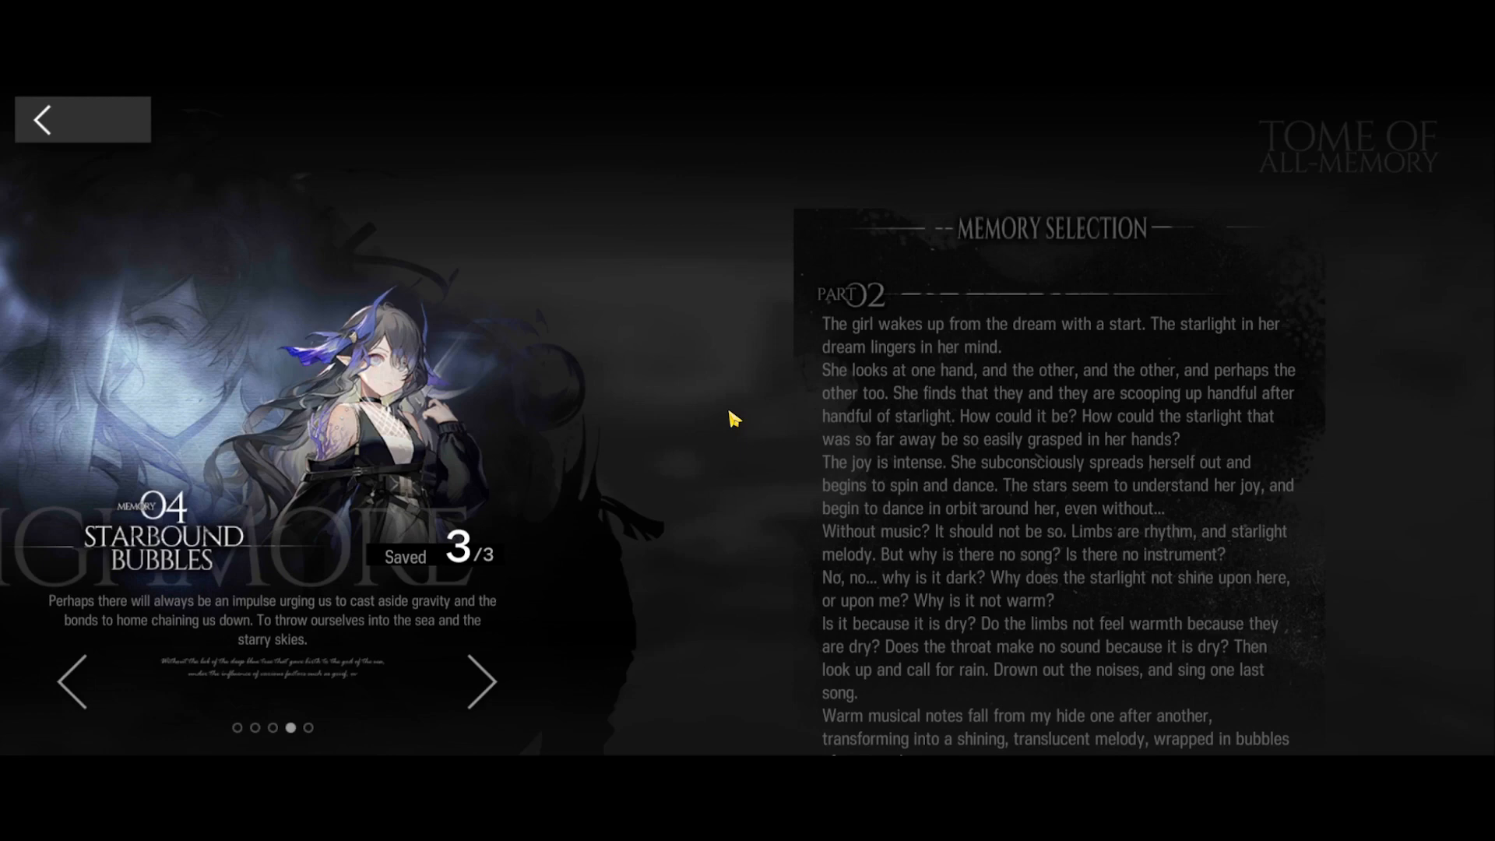
scroll(down, 3)
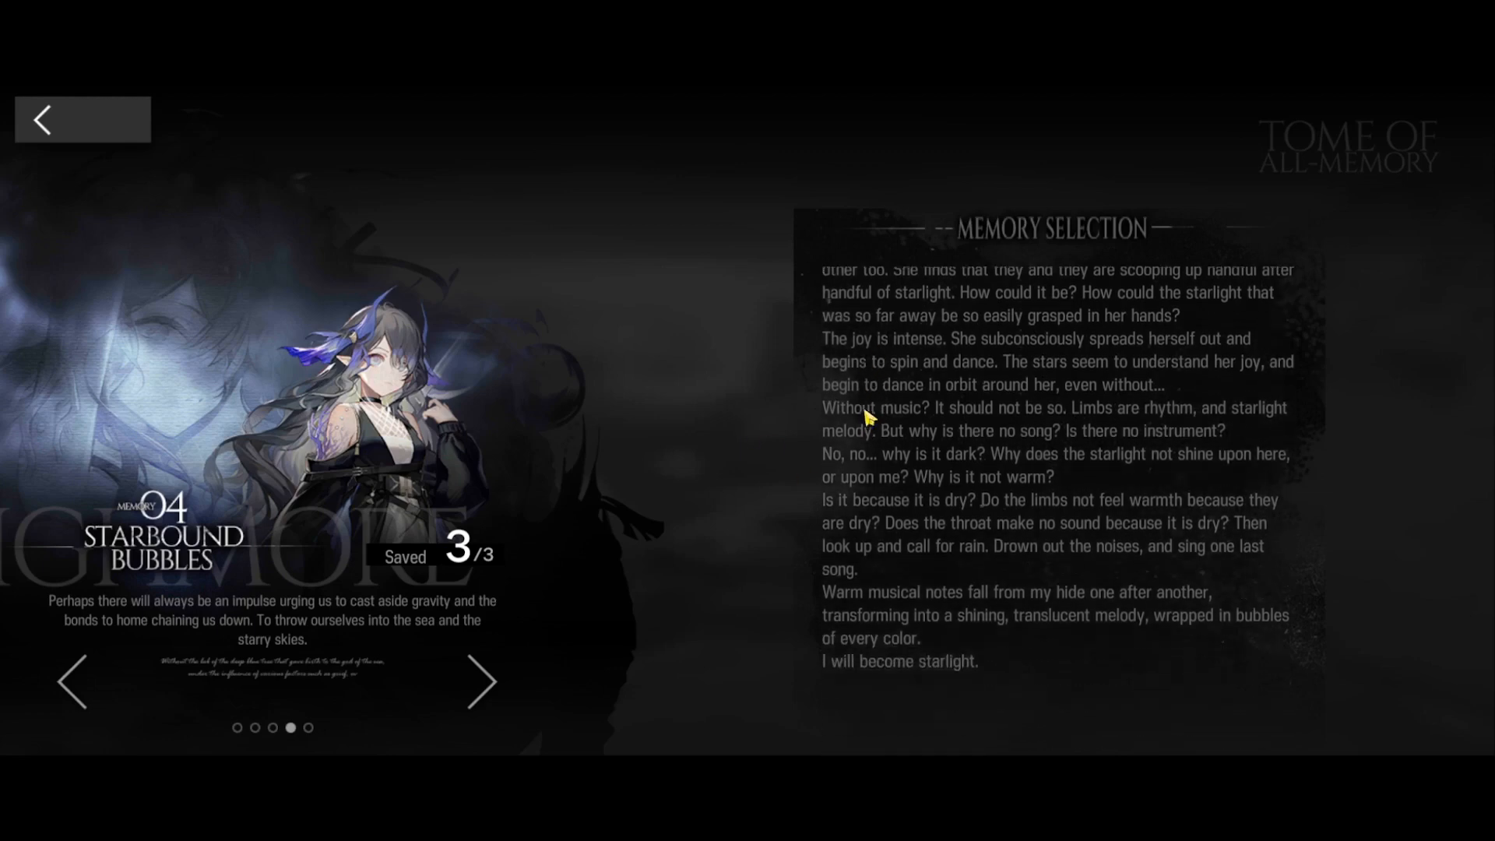
scroll(down, 3)
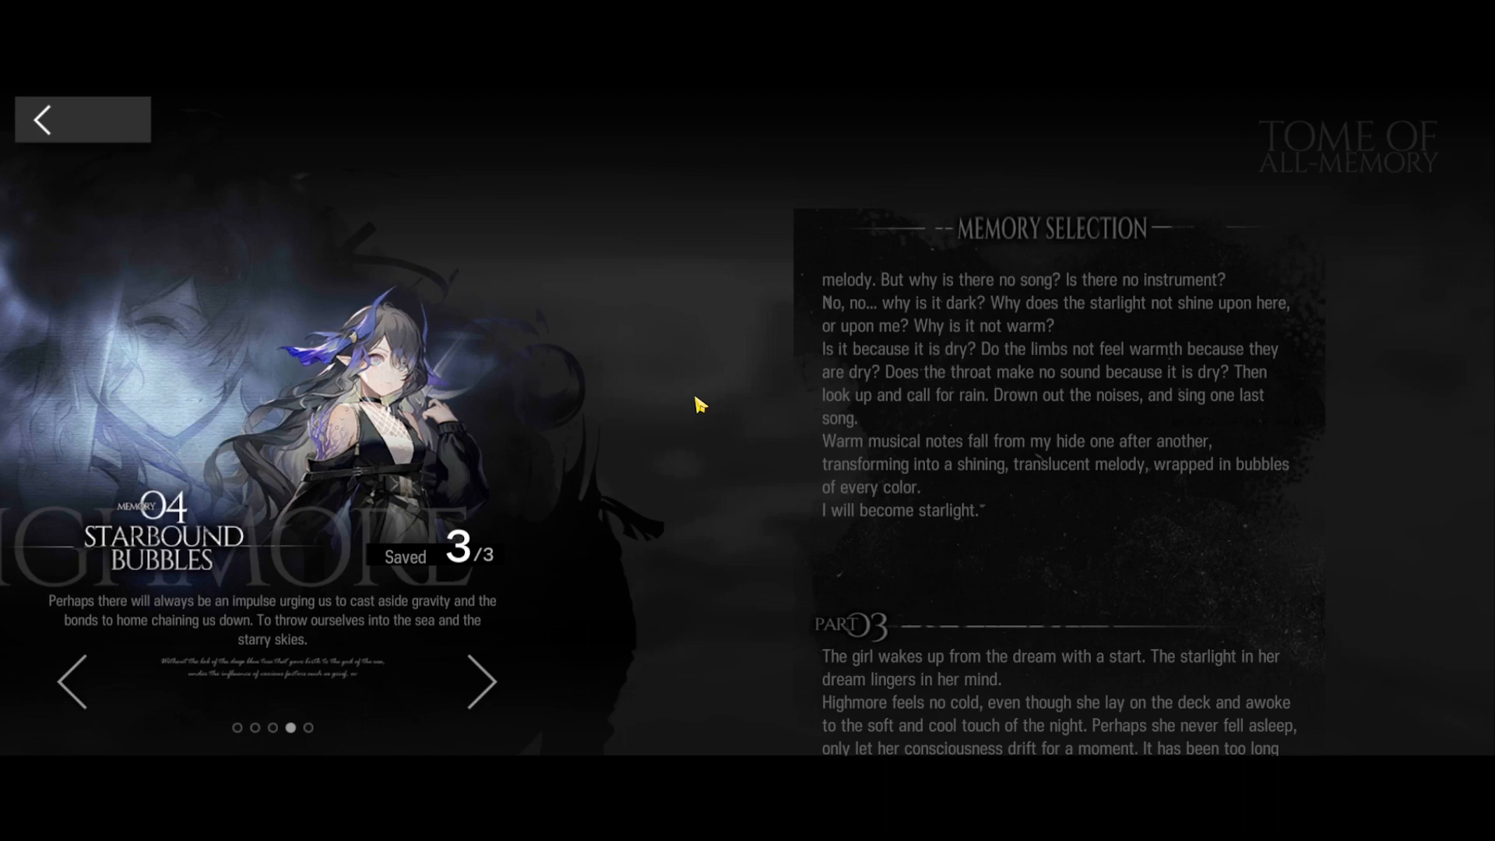
scroll(down, 3)
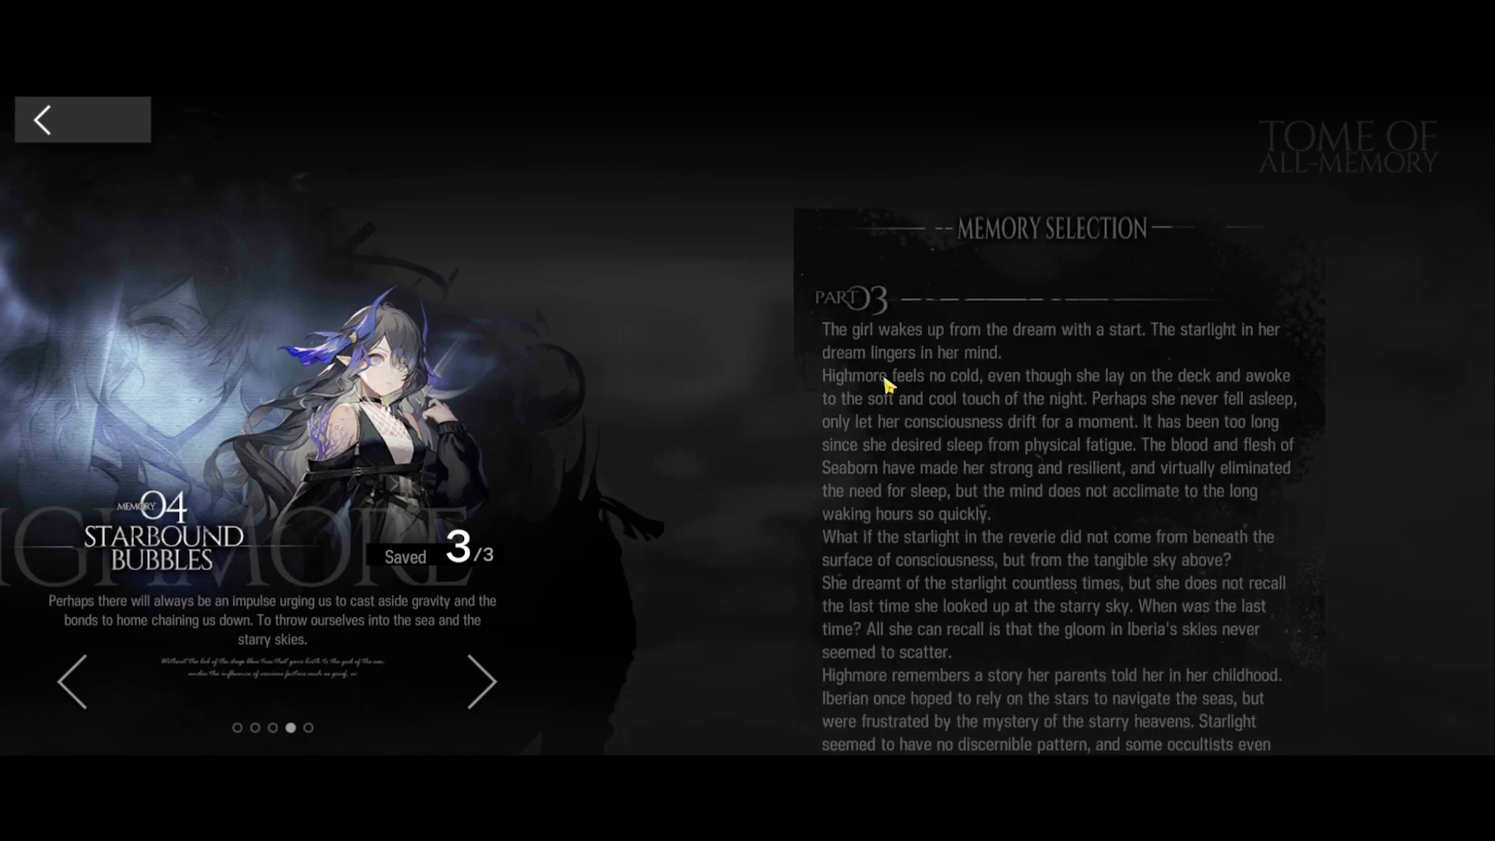
scroll(down, 3)
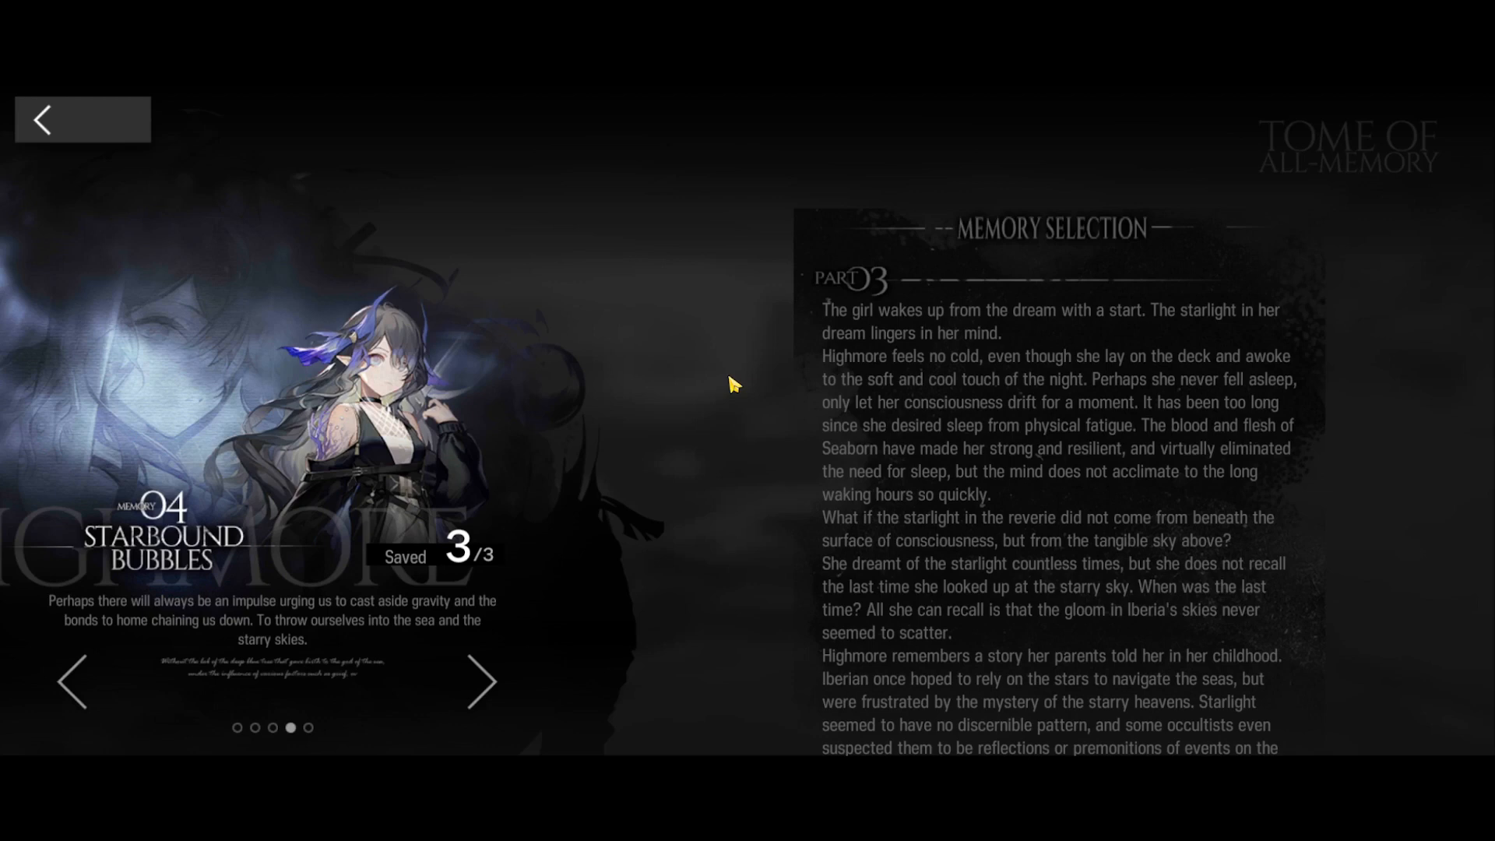
scroll(down, 3)
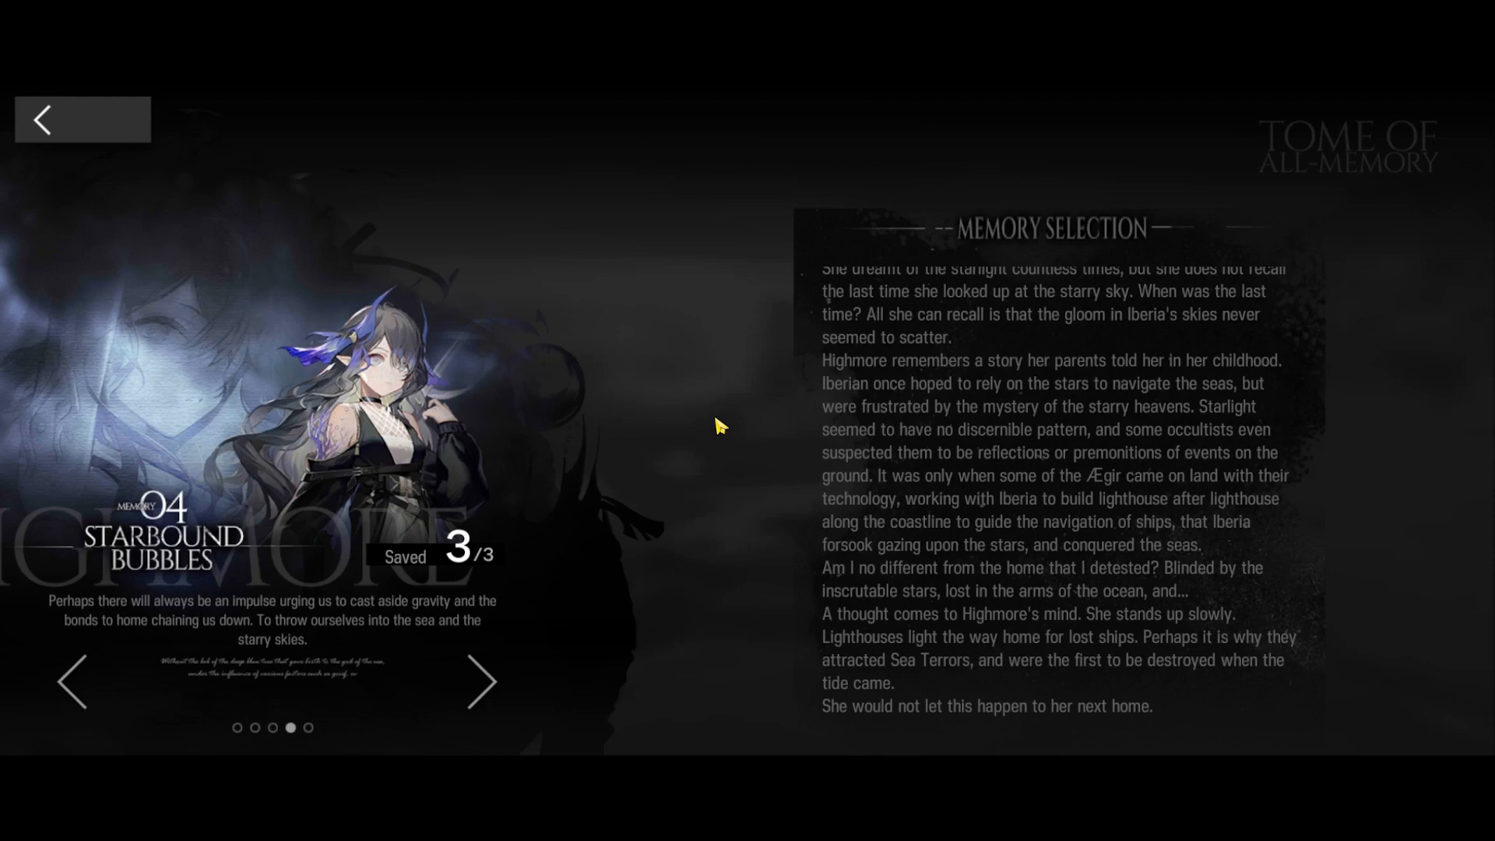
mouse_move(932, 382)
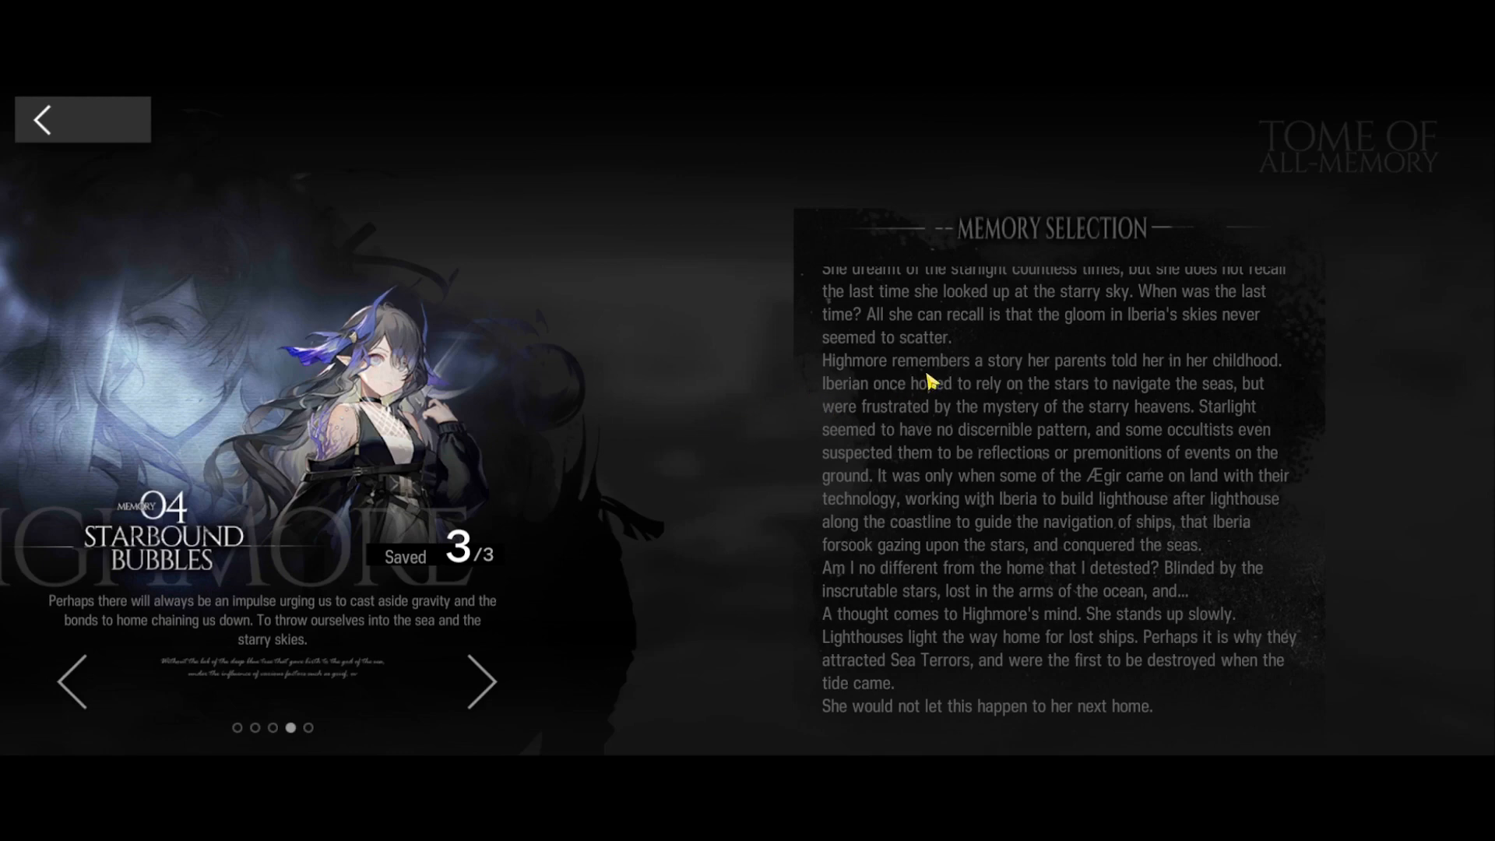
scroll(down, 3)
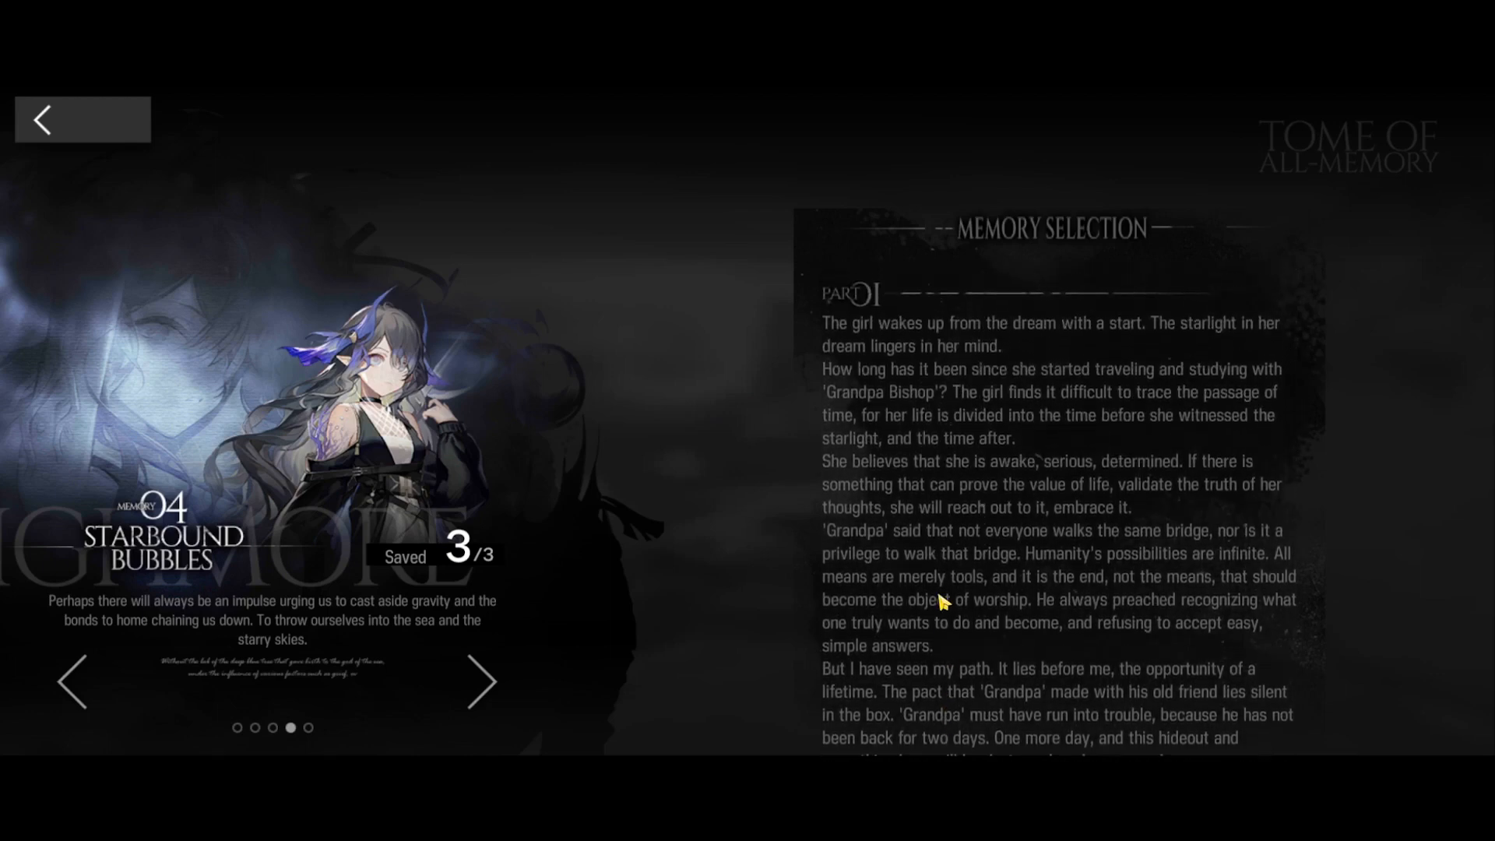
mouse_move(815, 529)
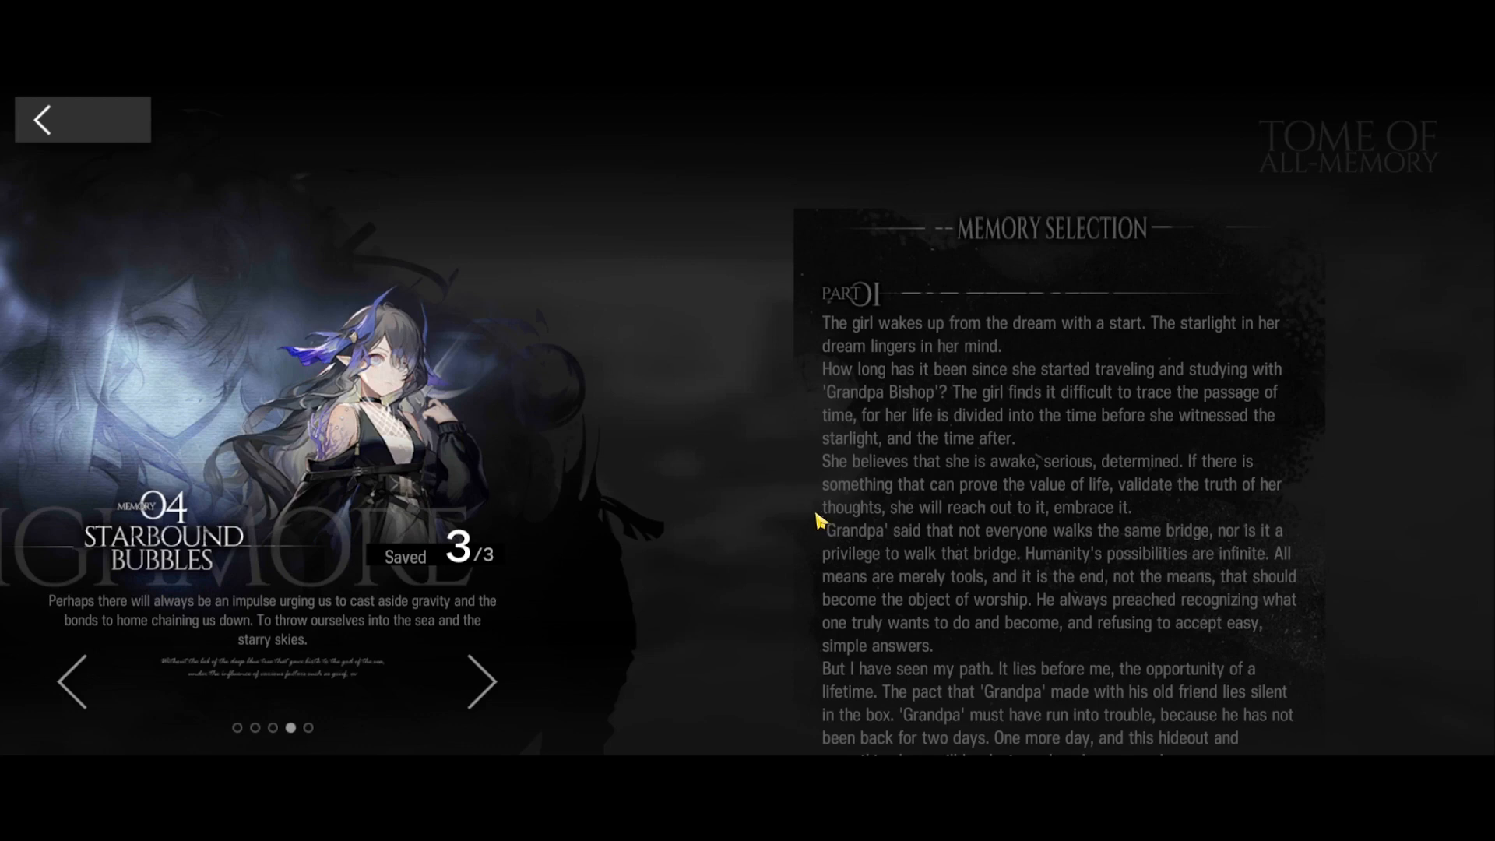
scroll(down, 3)
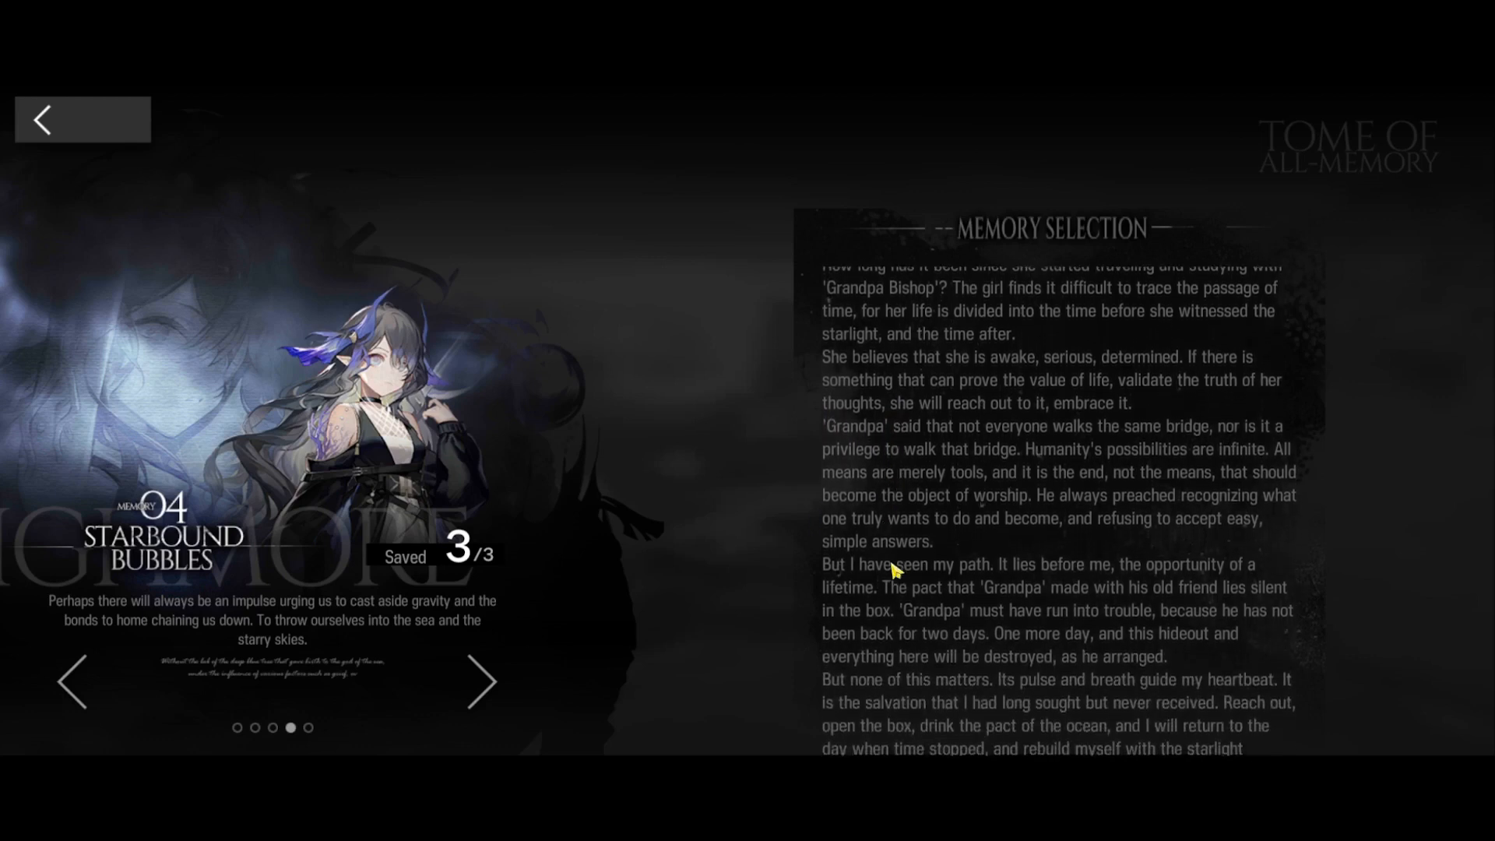
scroll(down, 3)
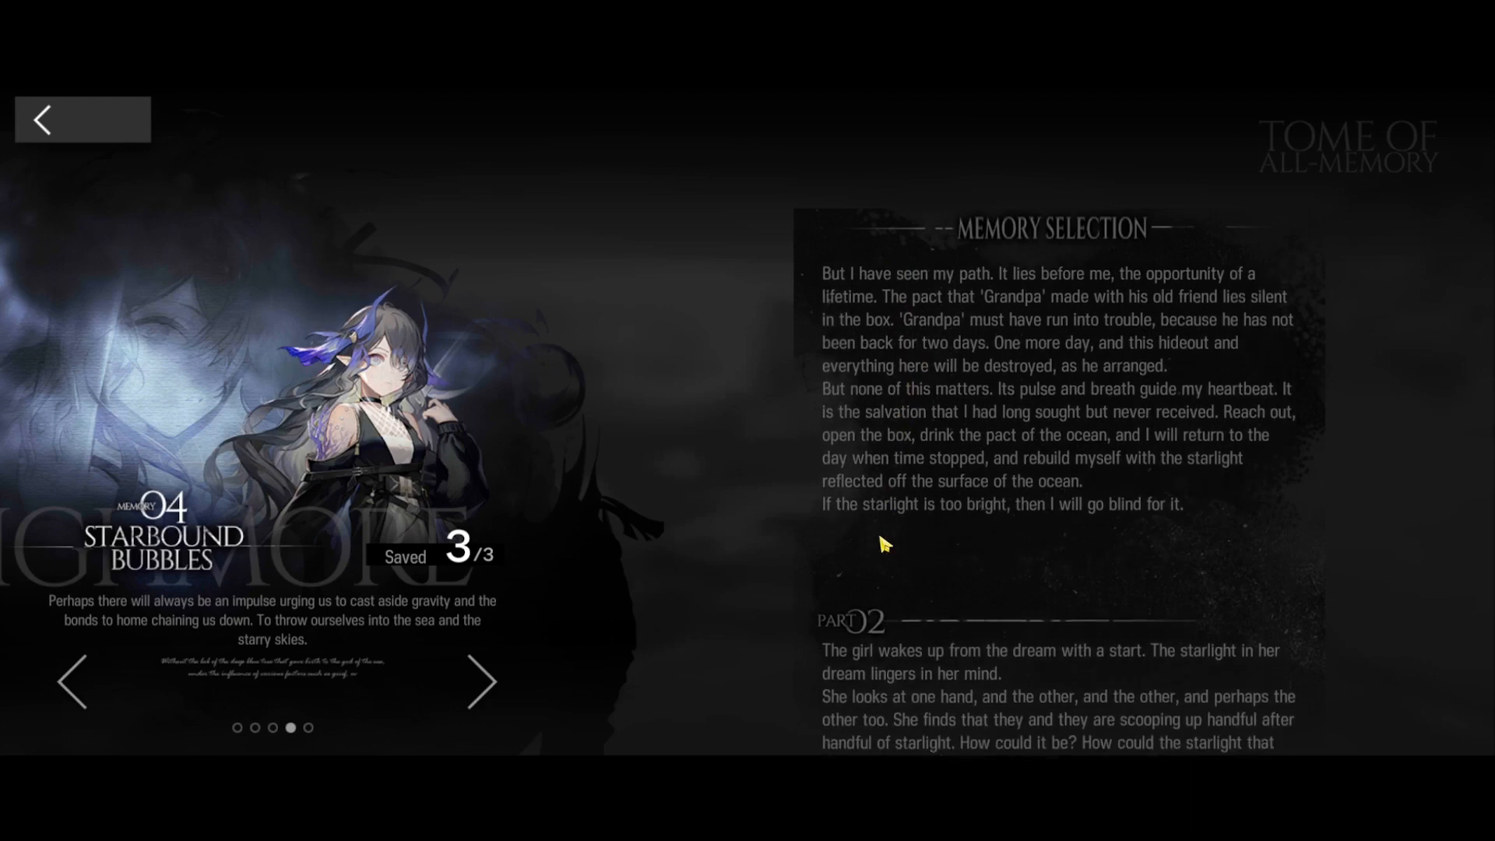
scroll(down, 3)
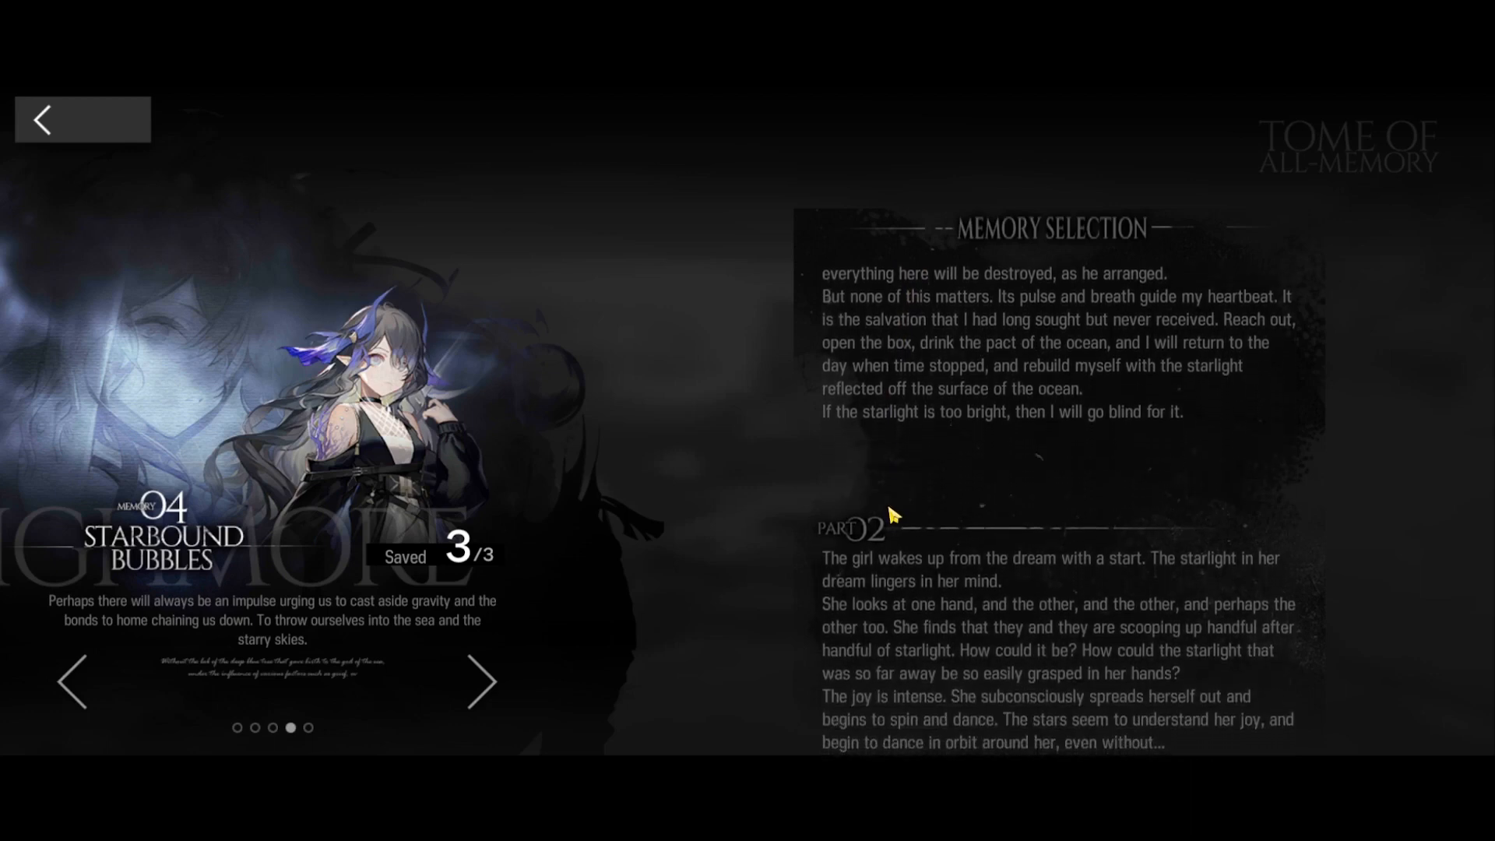
scroll(down, 3)
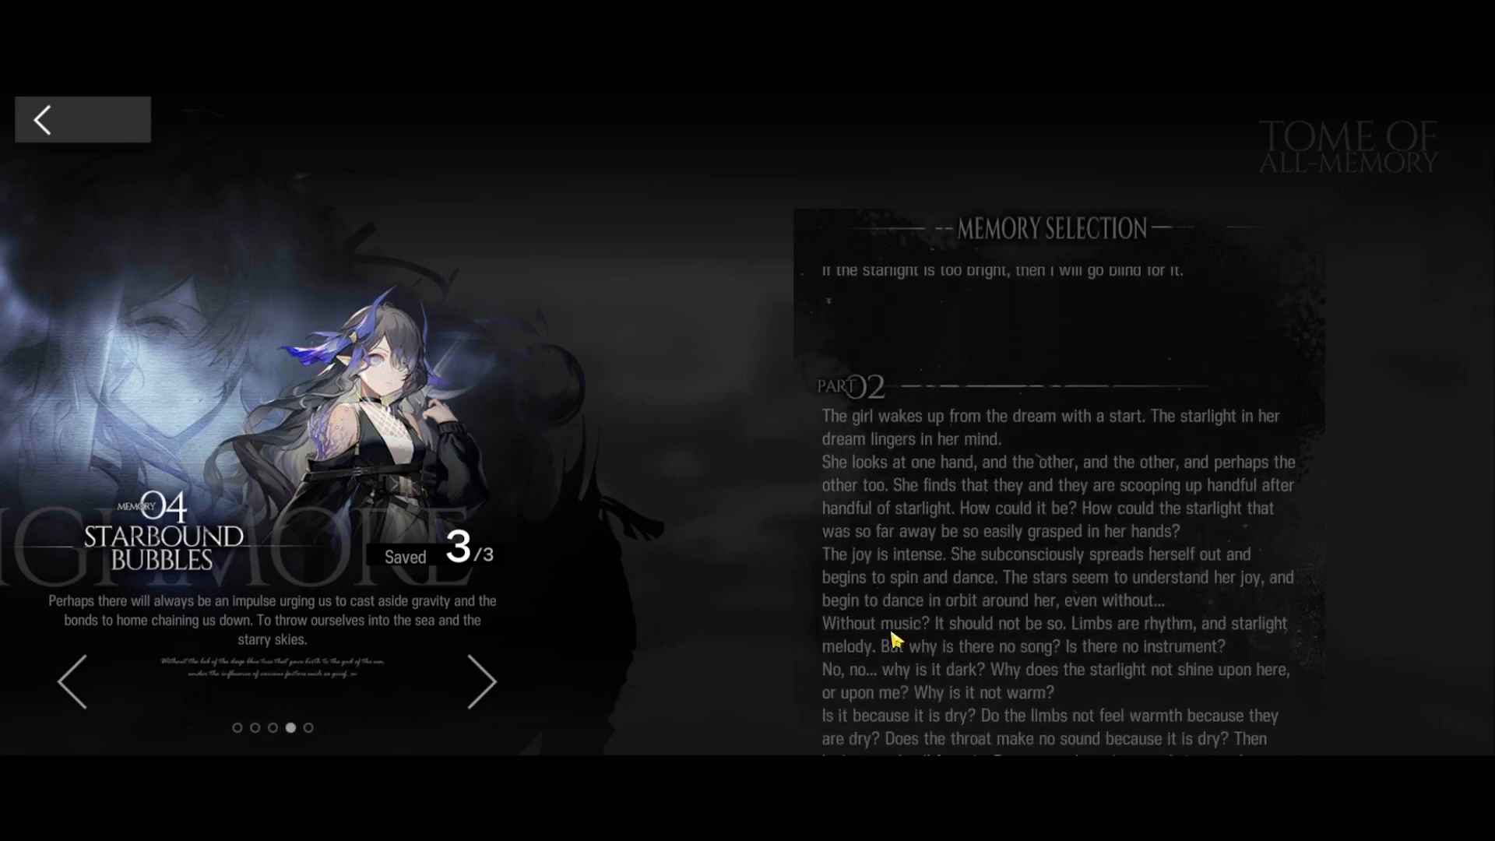
scroll(up, 3)
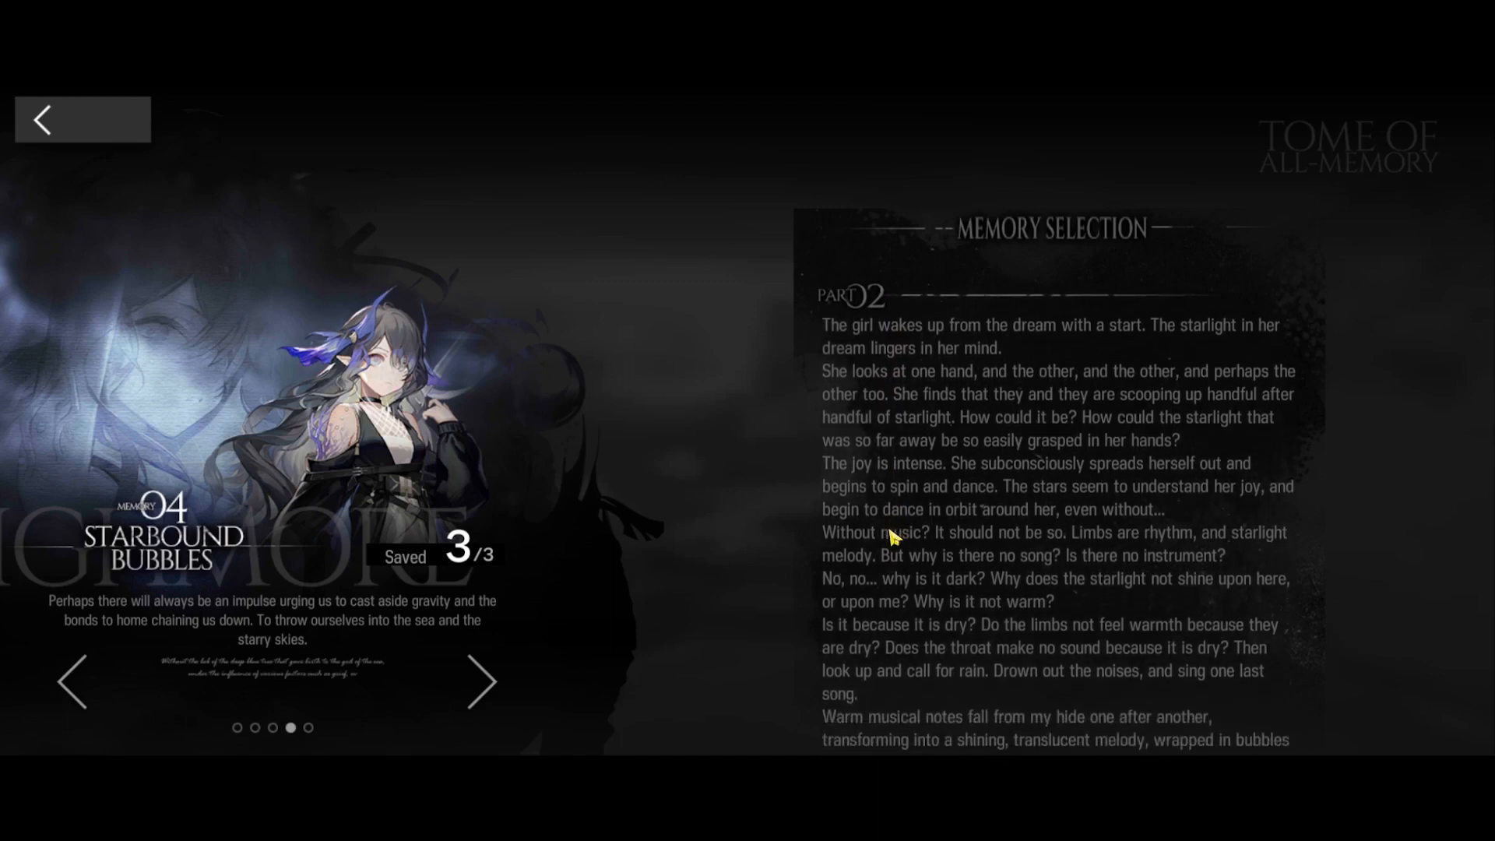
scroll(down, 3)
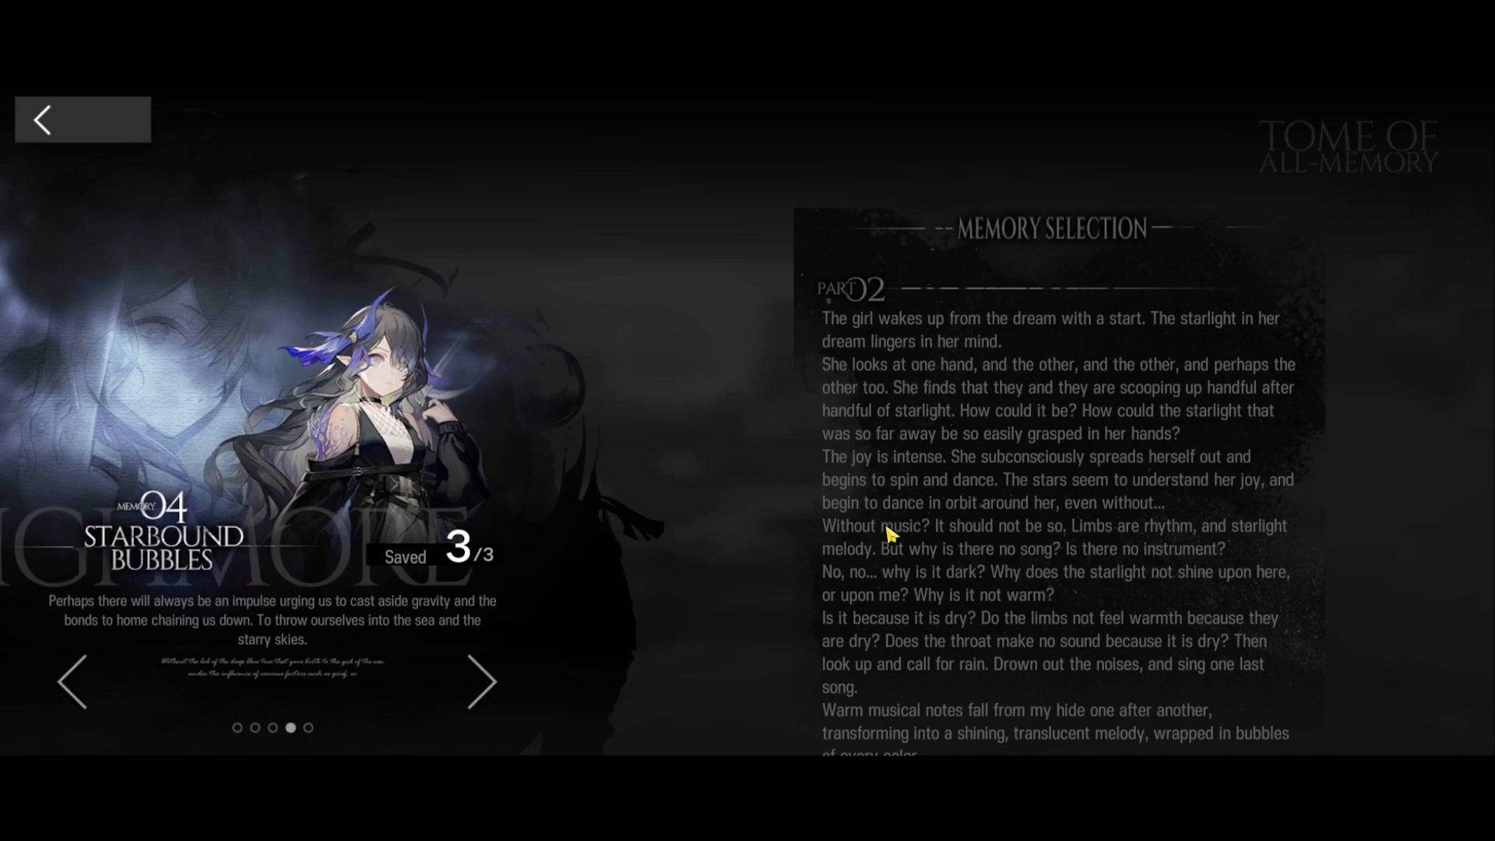
mouse_move(862, 514)
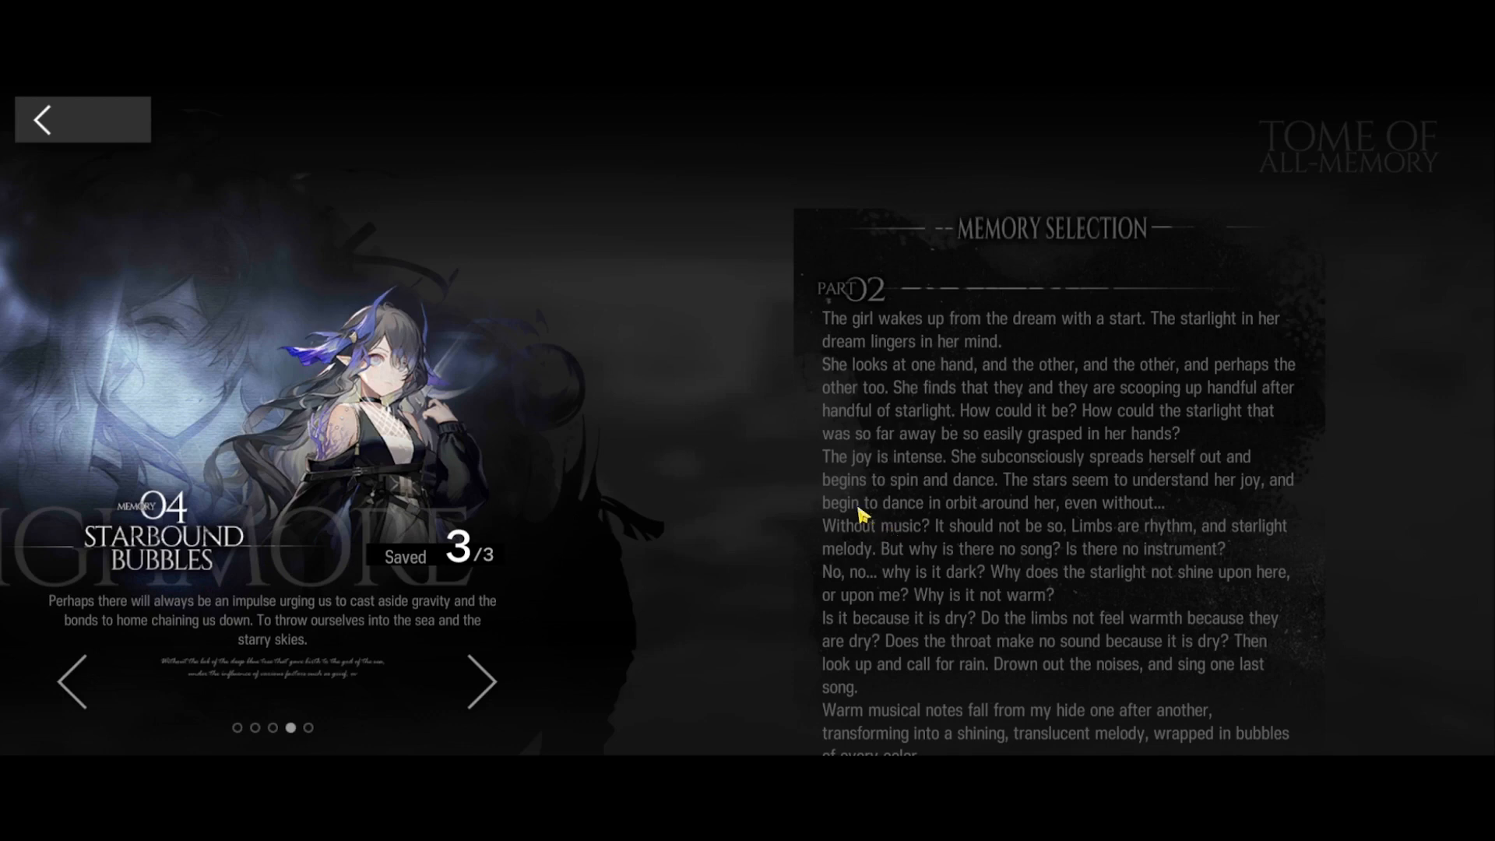
scroll(up, 3)
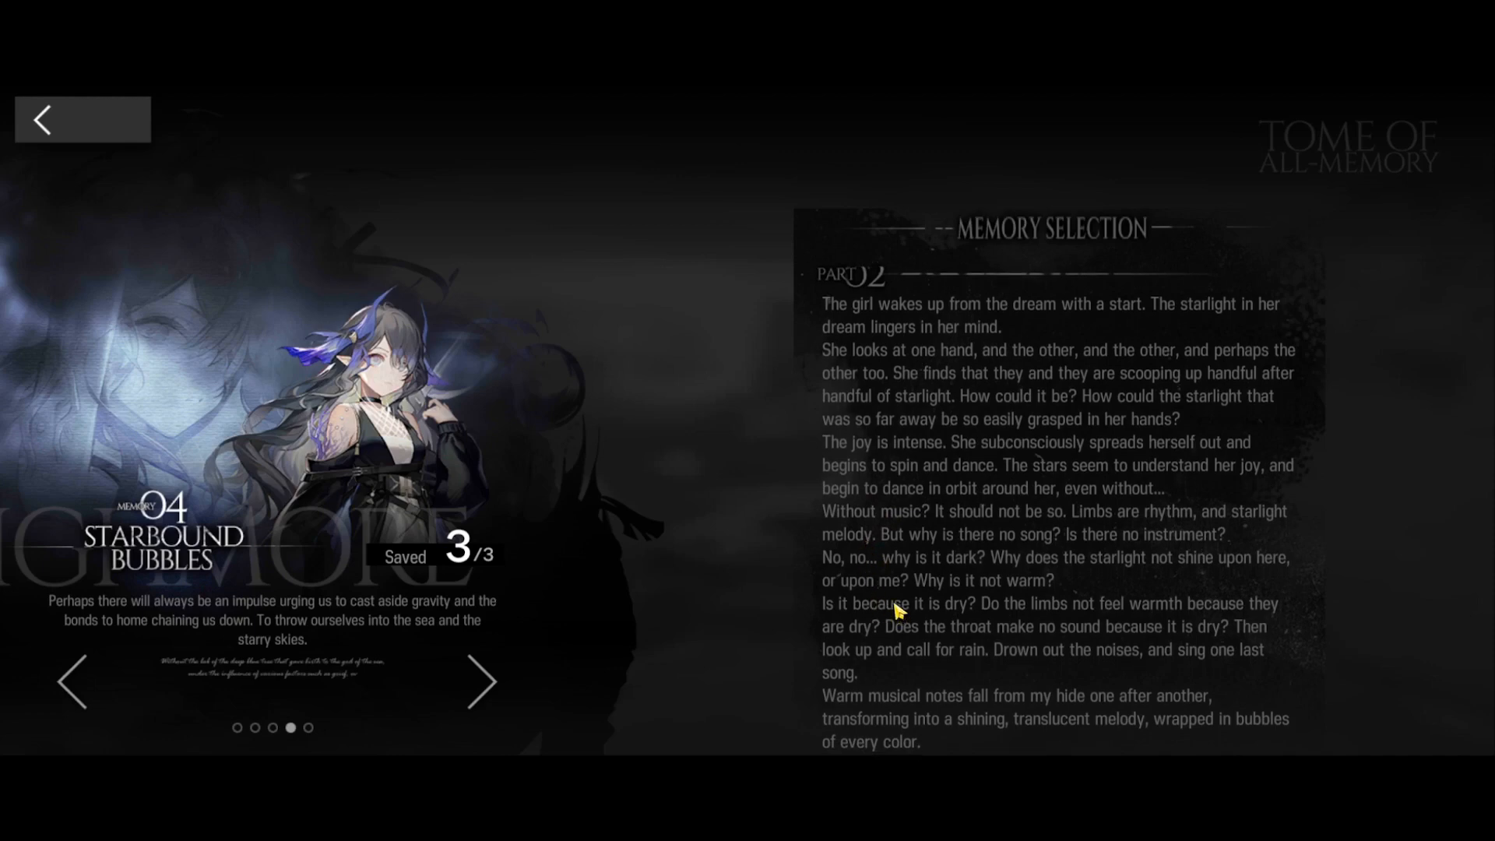
mouse_move(878, 604)
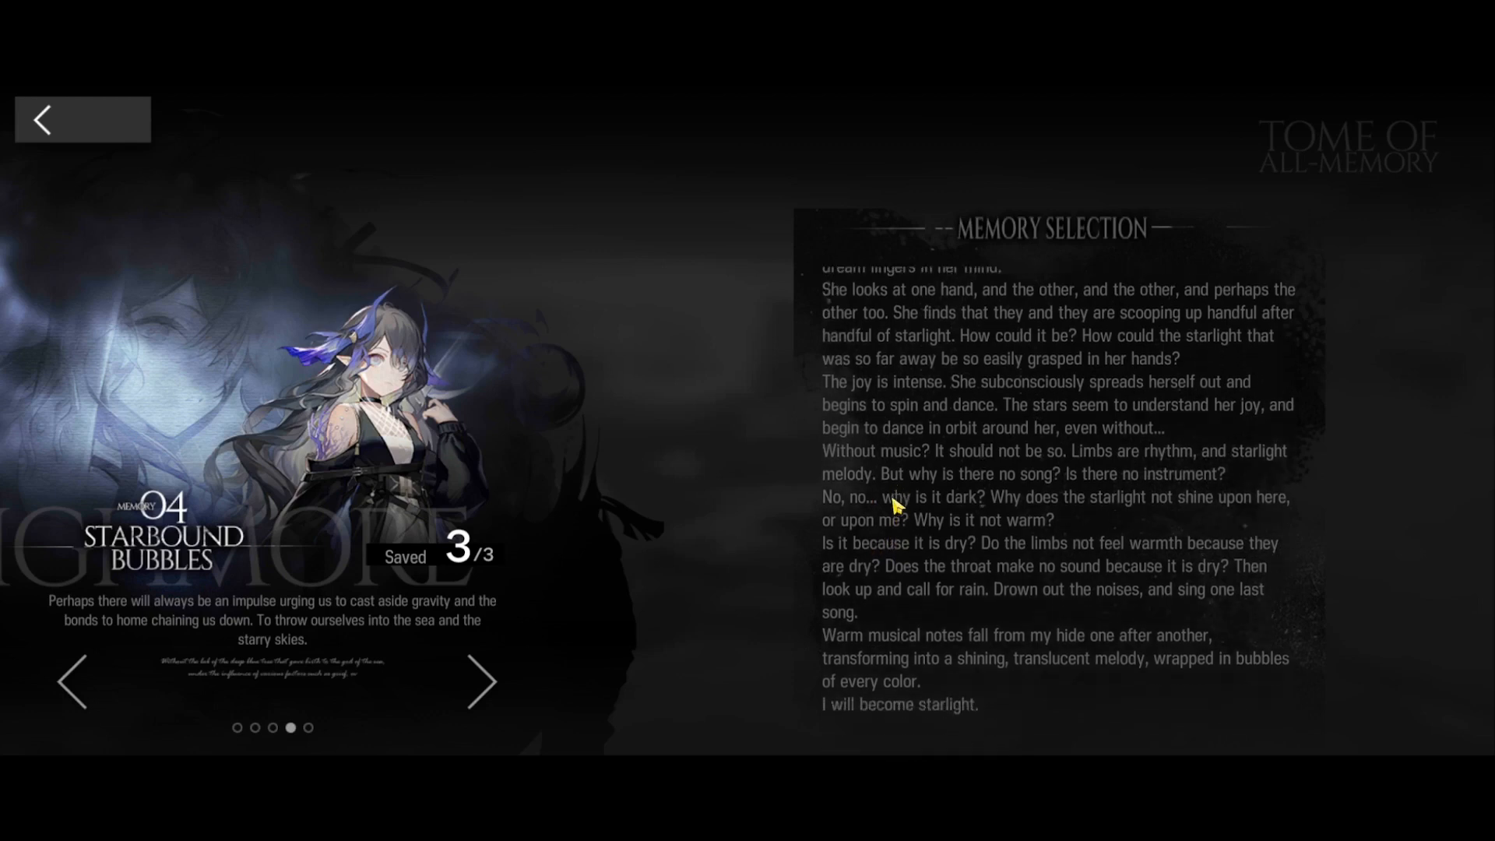
scroll(up, 3)
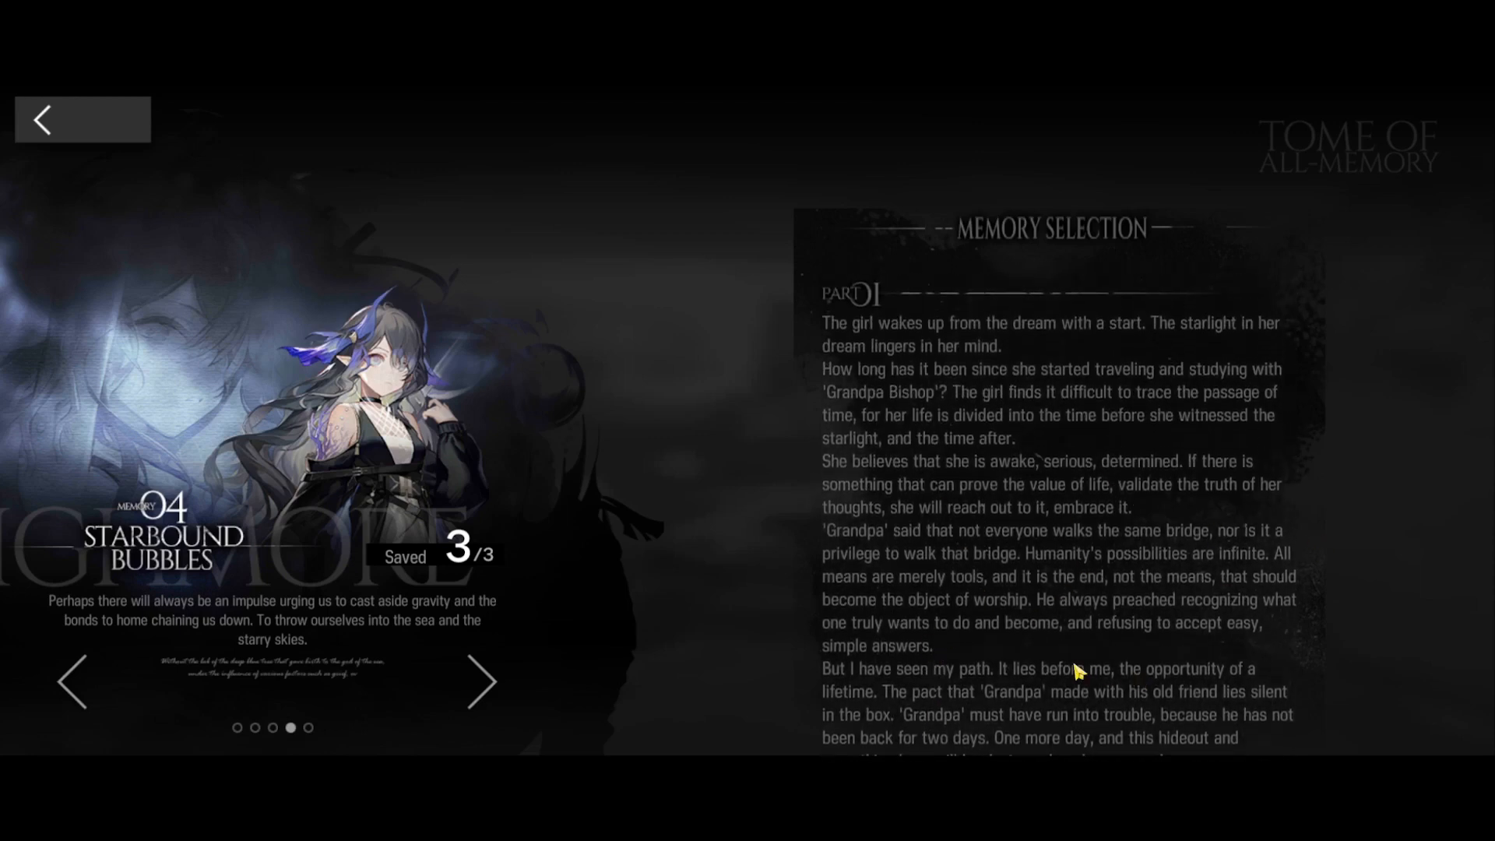
scroll(down, 3)
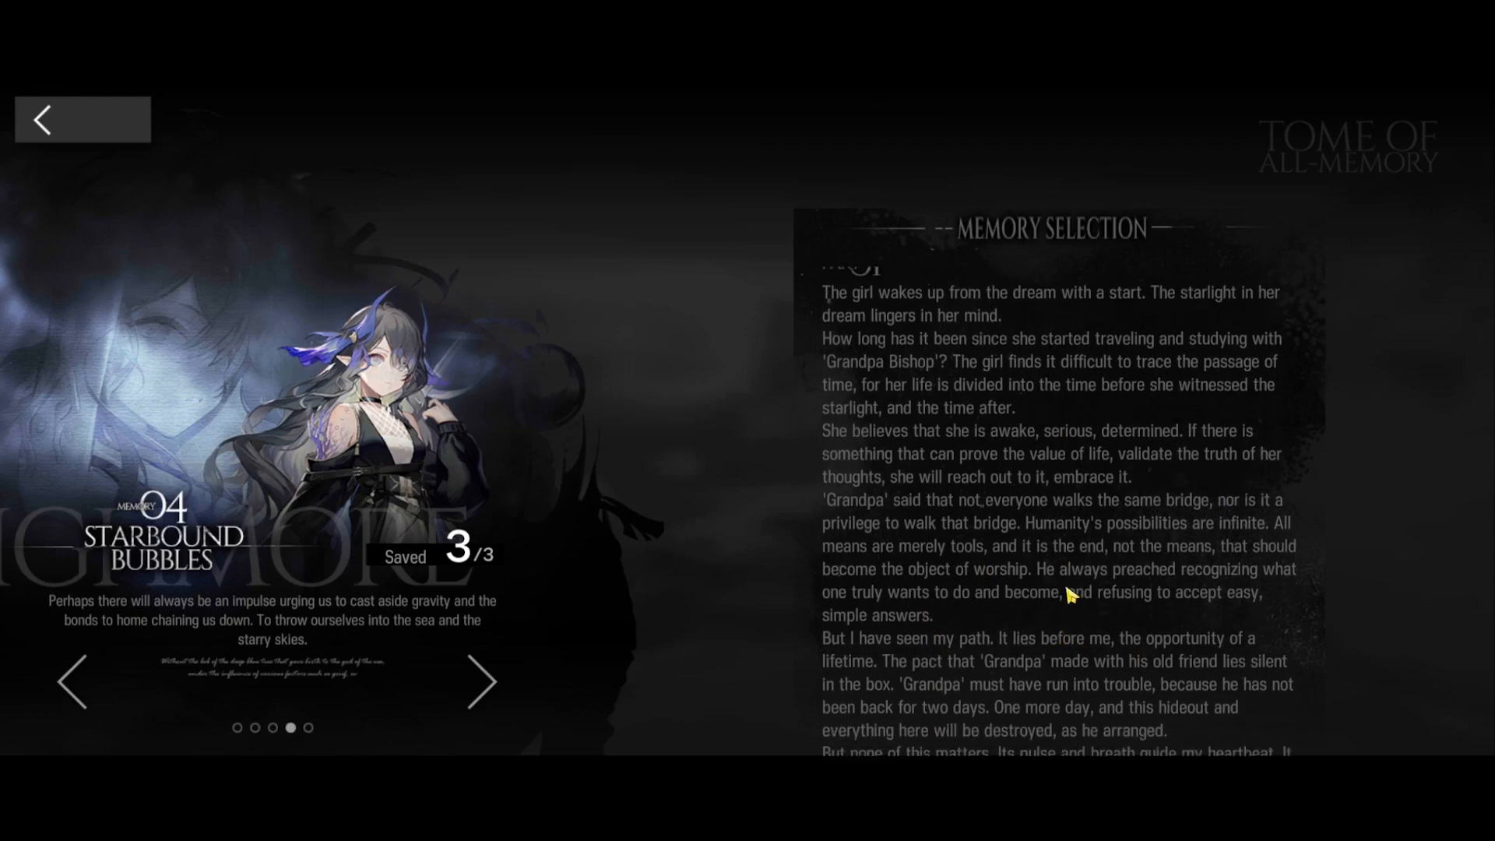
scroll(down, 3)
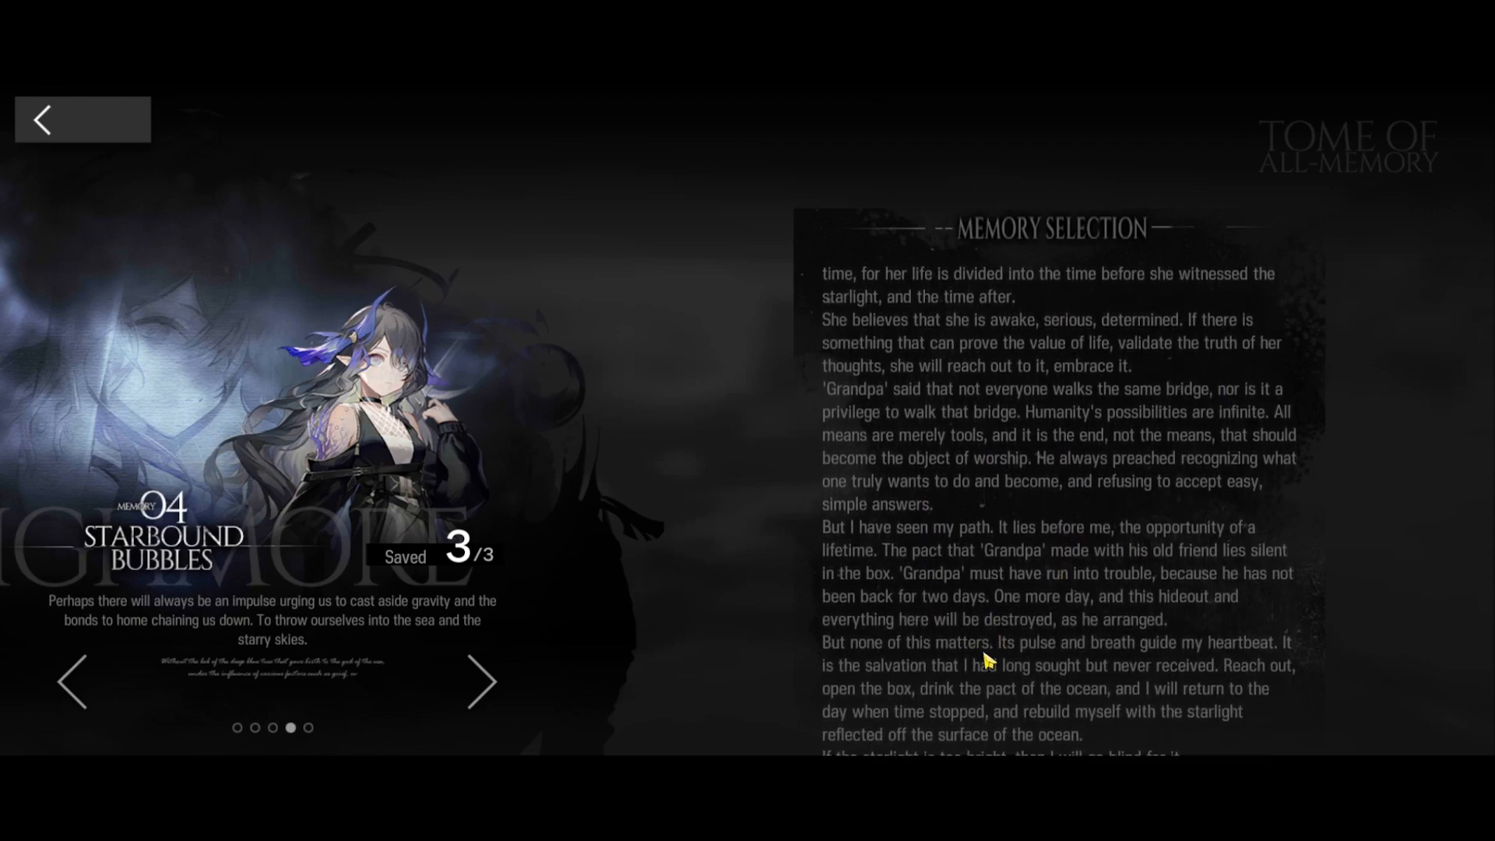
scroll(down, 3)
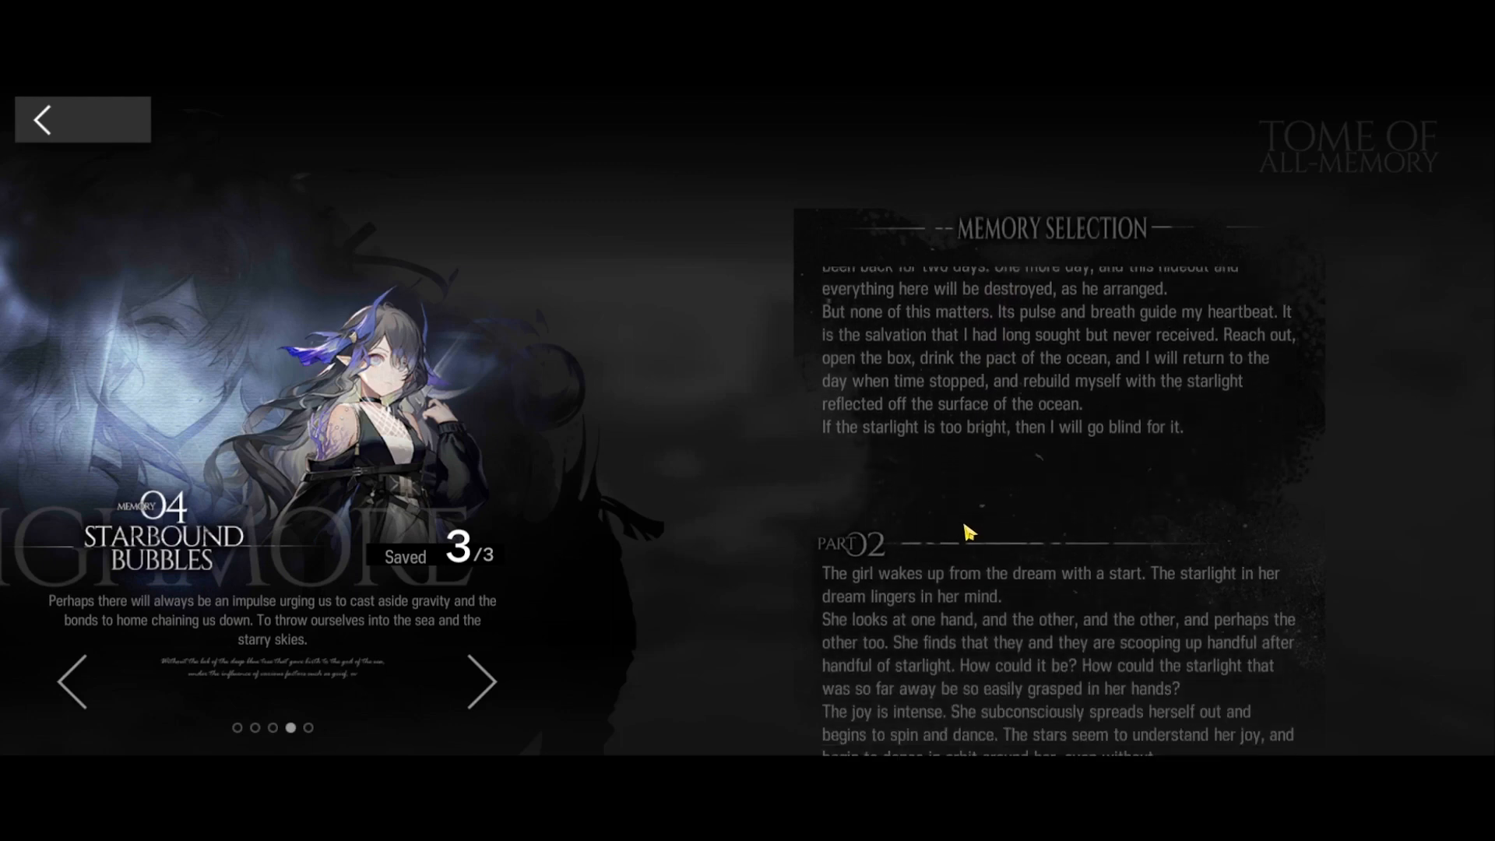
scroll(down, 3)
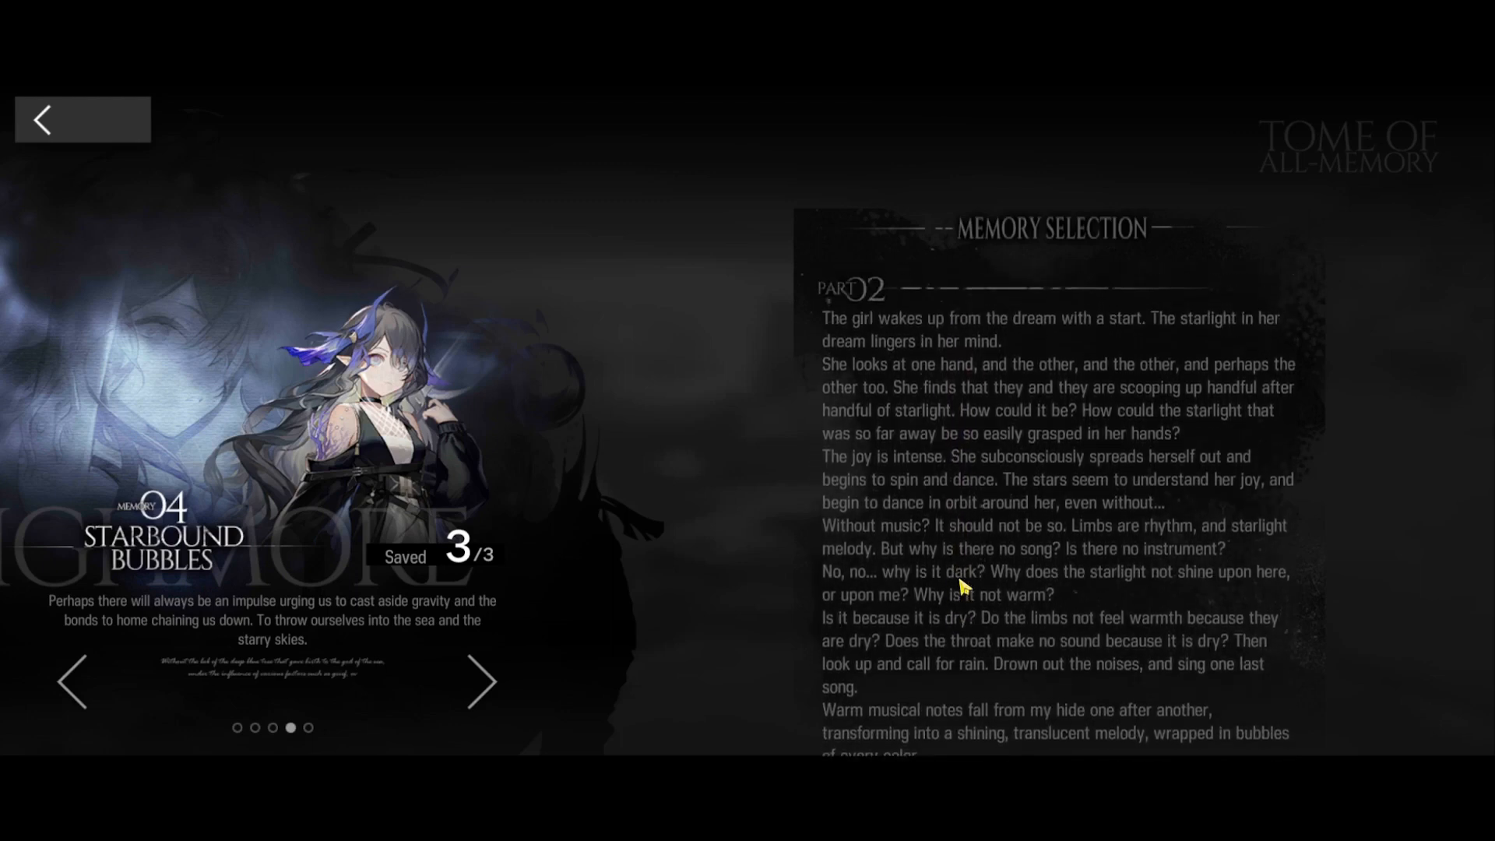
scroll(up, 3)
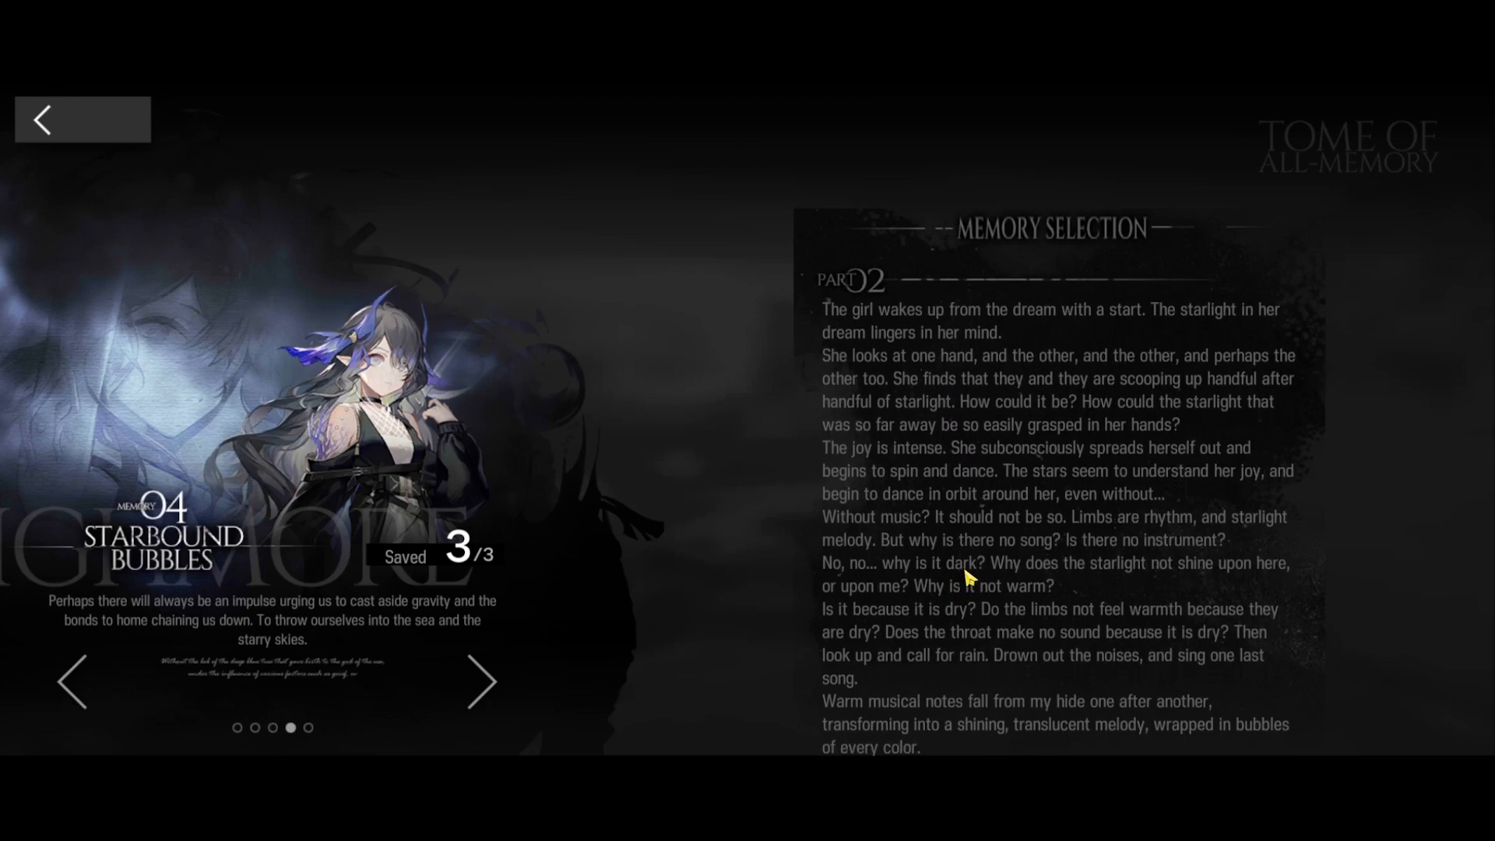
mouse_move(973, 599)
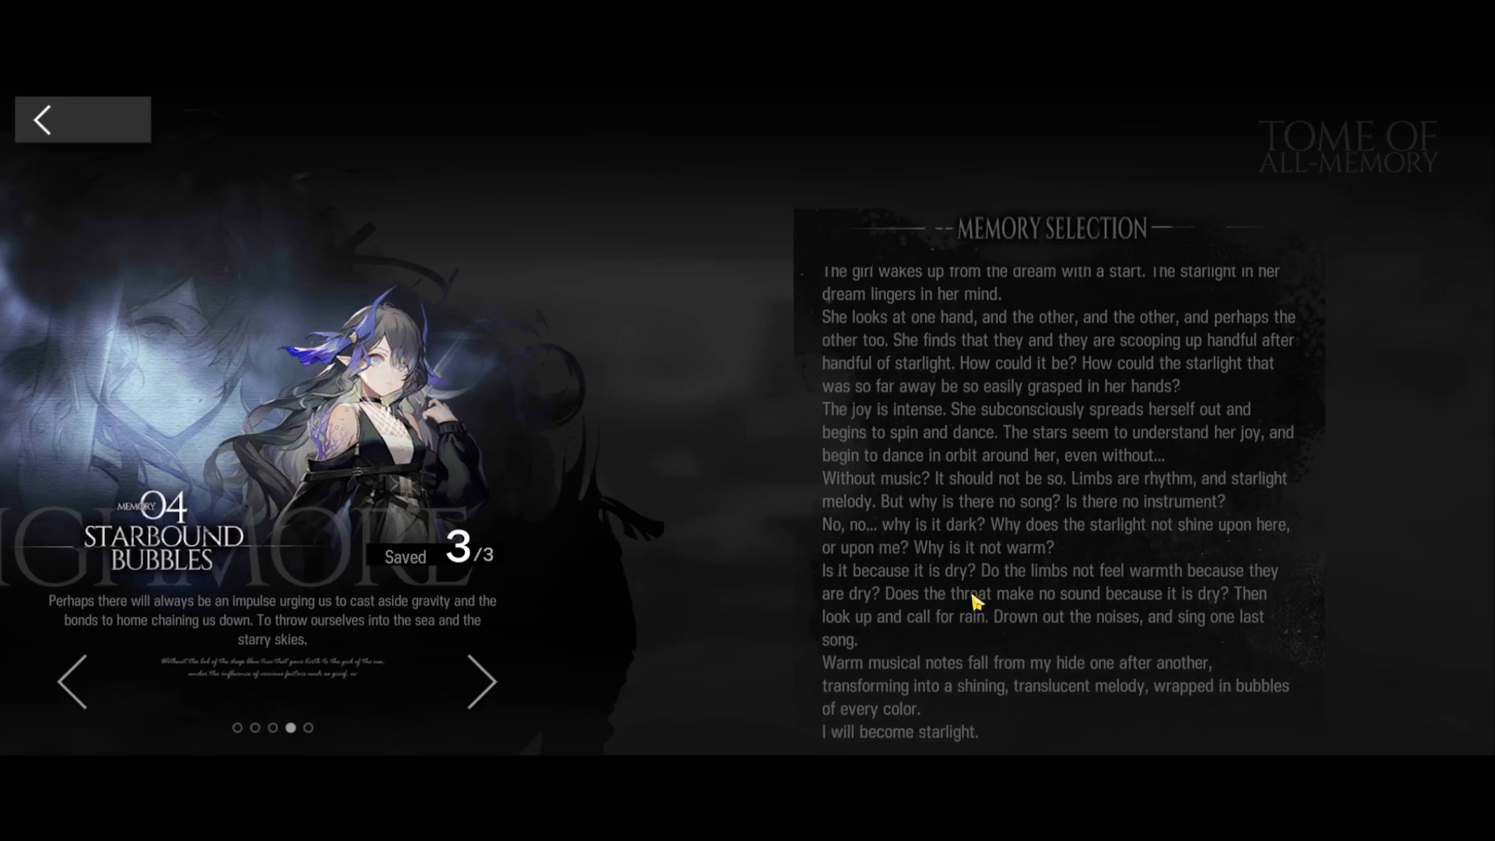
scroll(down, 3)
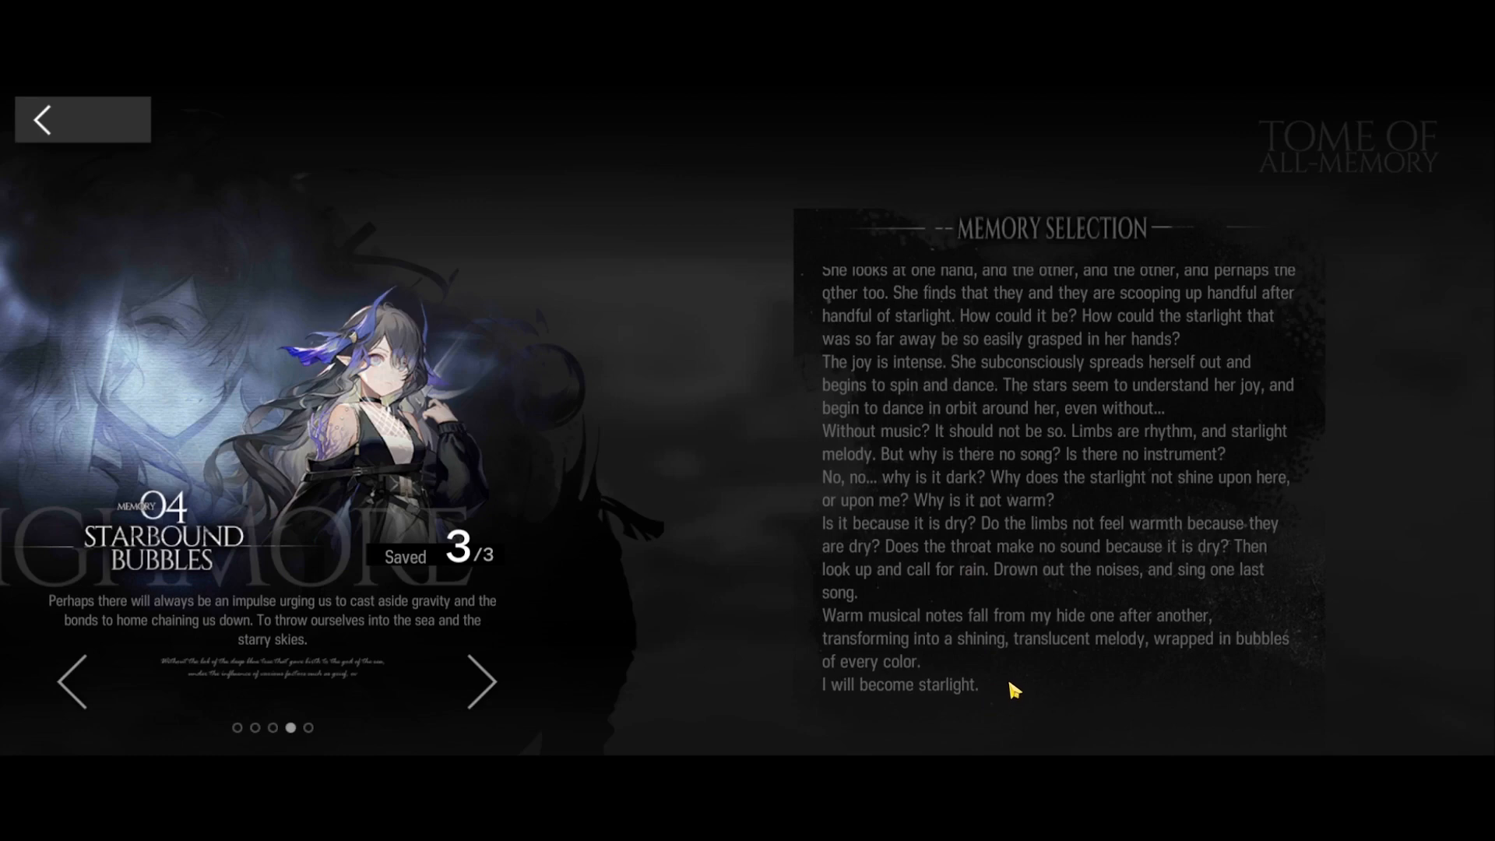
scroll(down, 3)
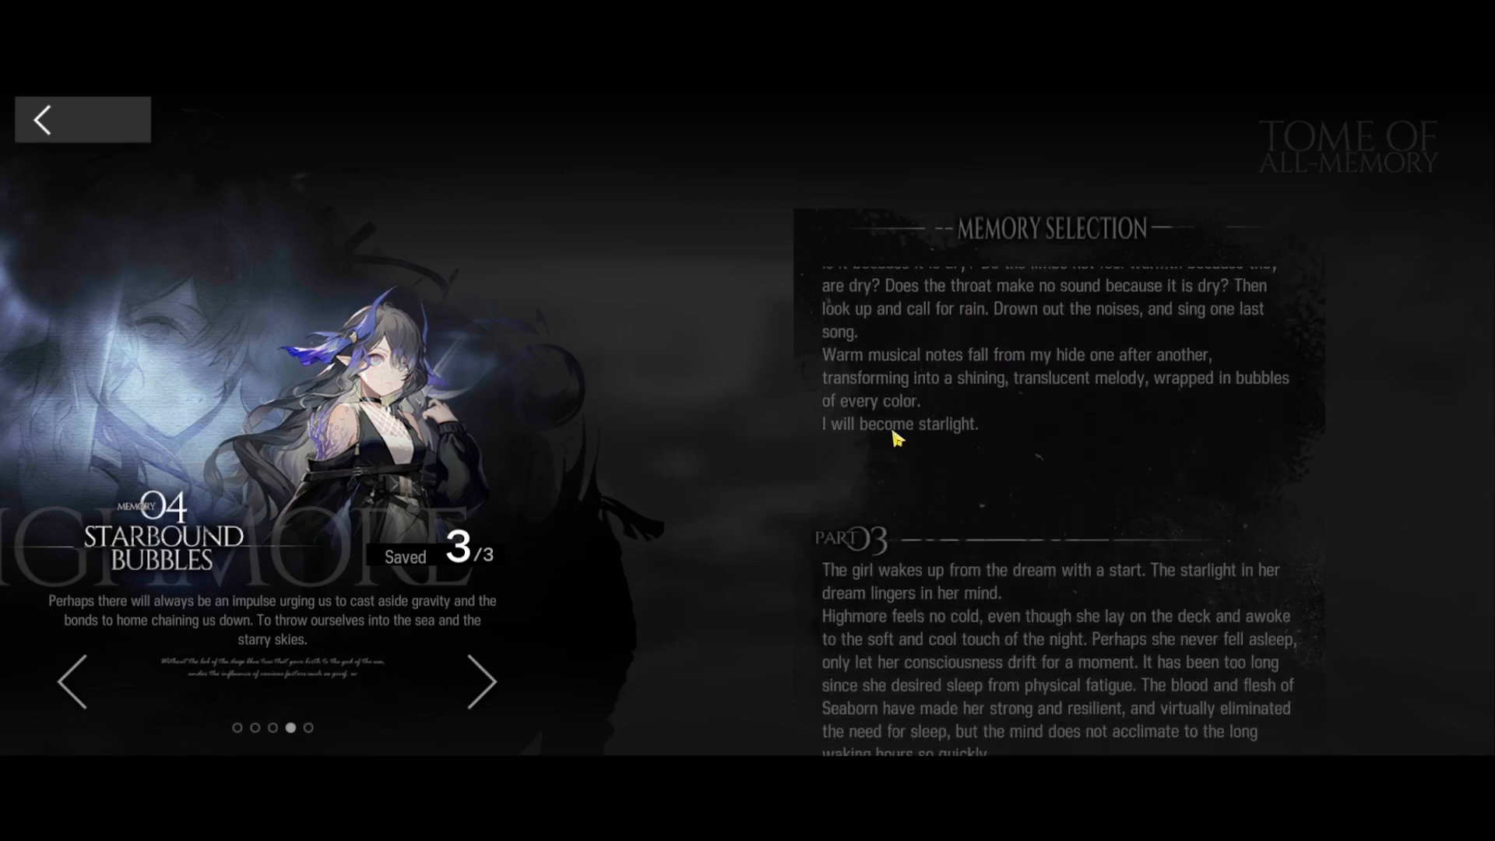
scroll(down, 3)
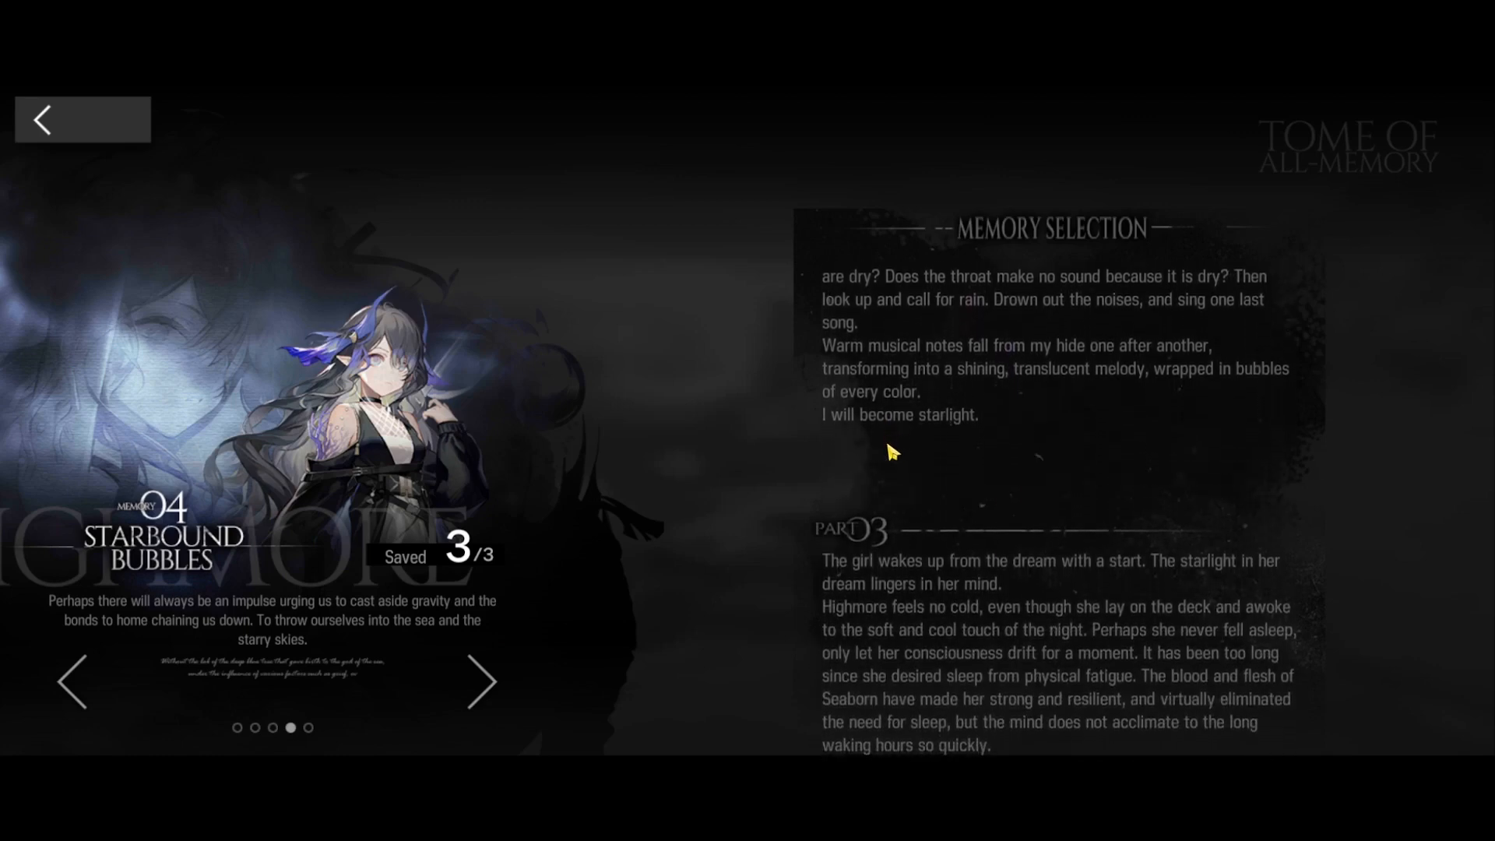
mouse_move(929, 488)
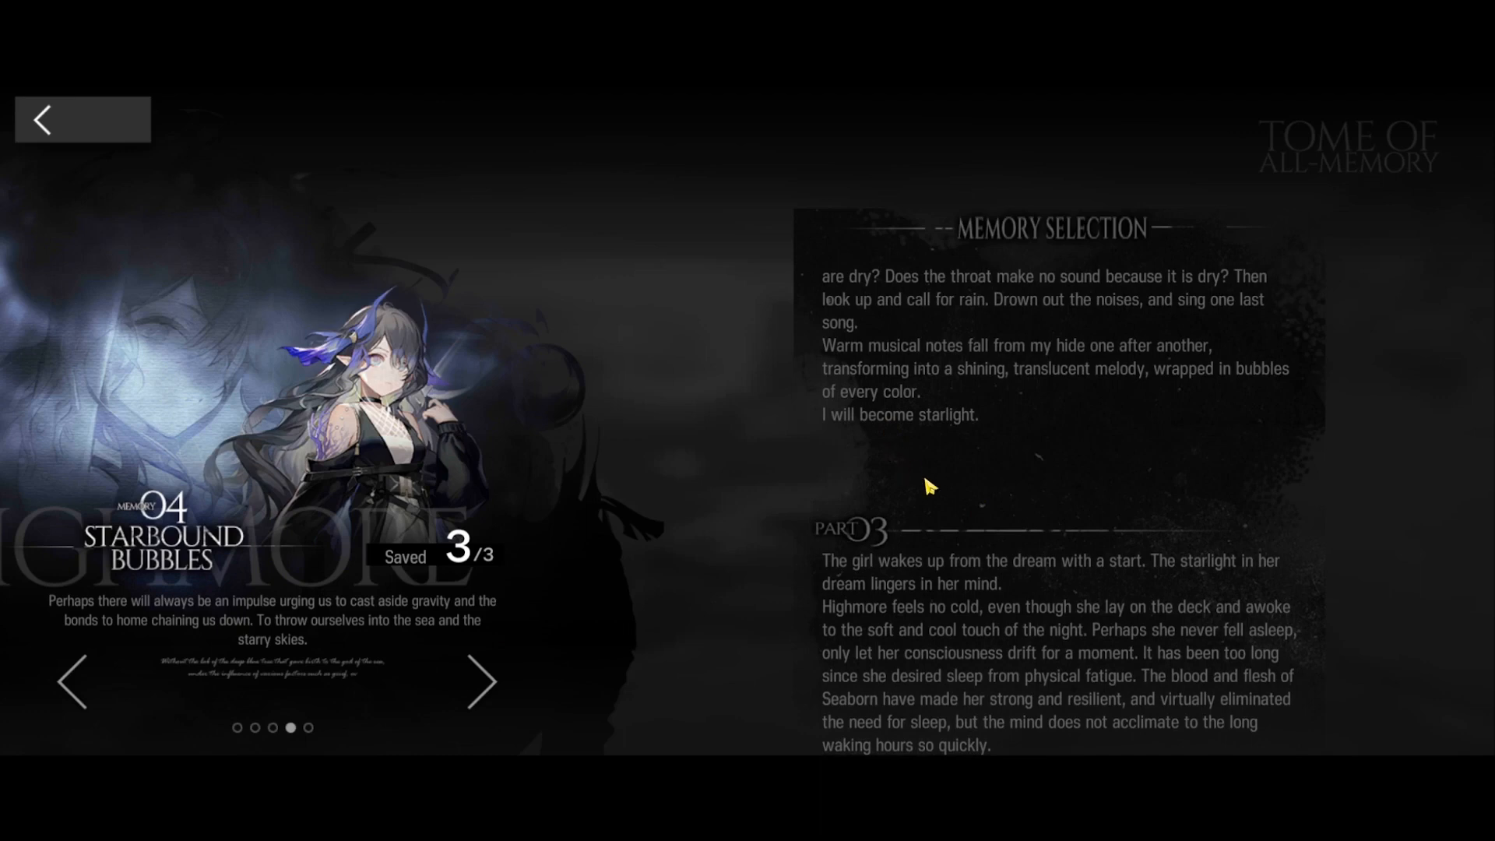
scroll(down, 3)
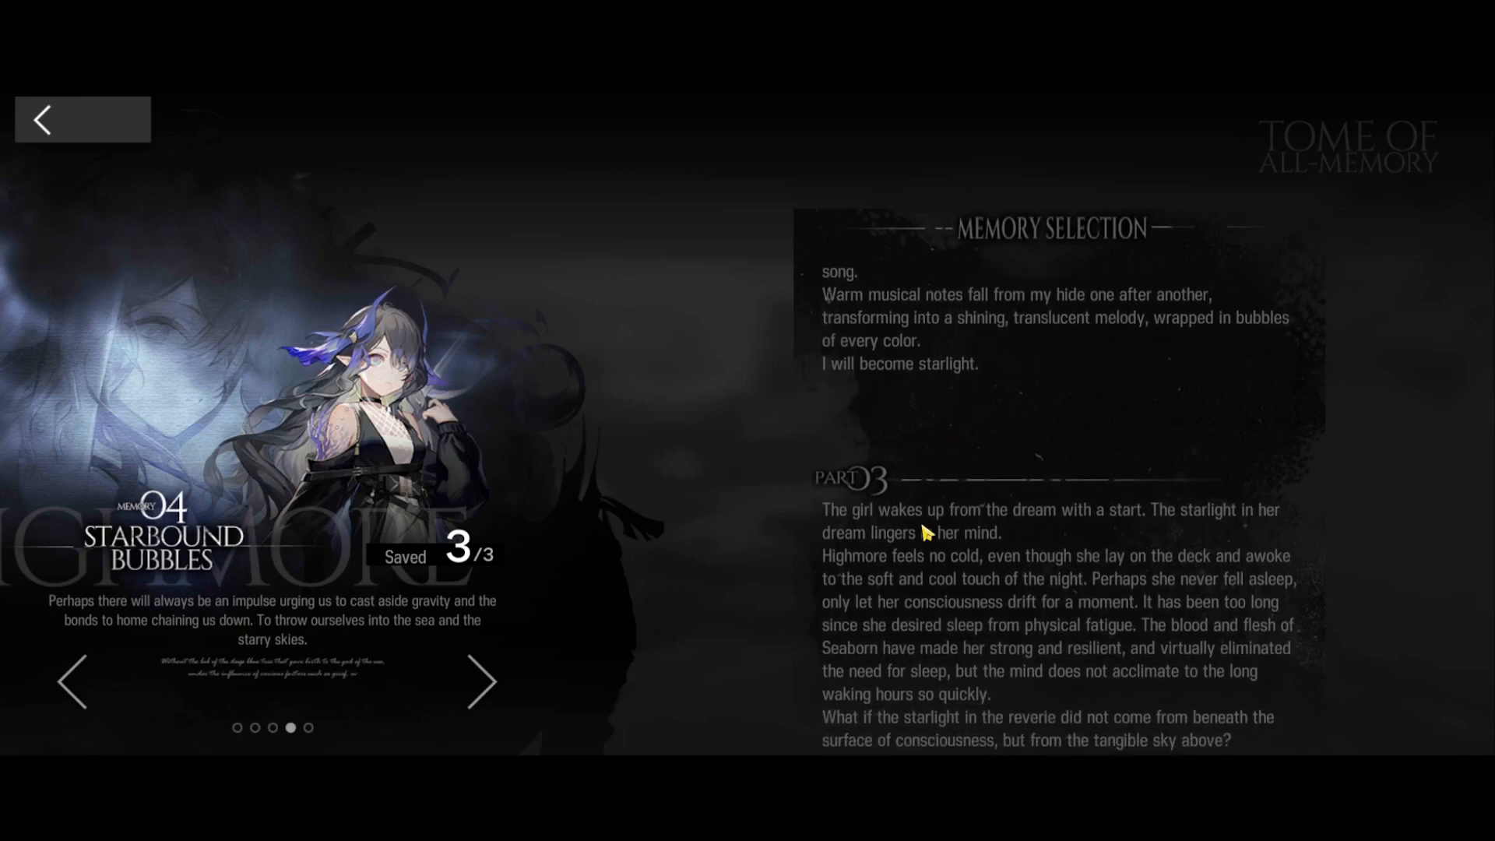
scroll(down, 3)
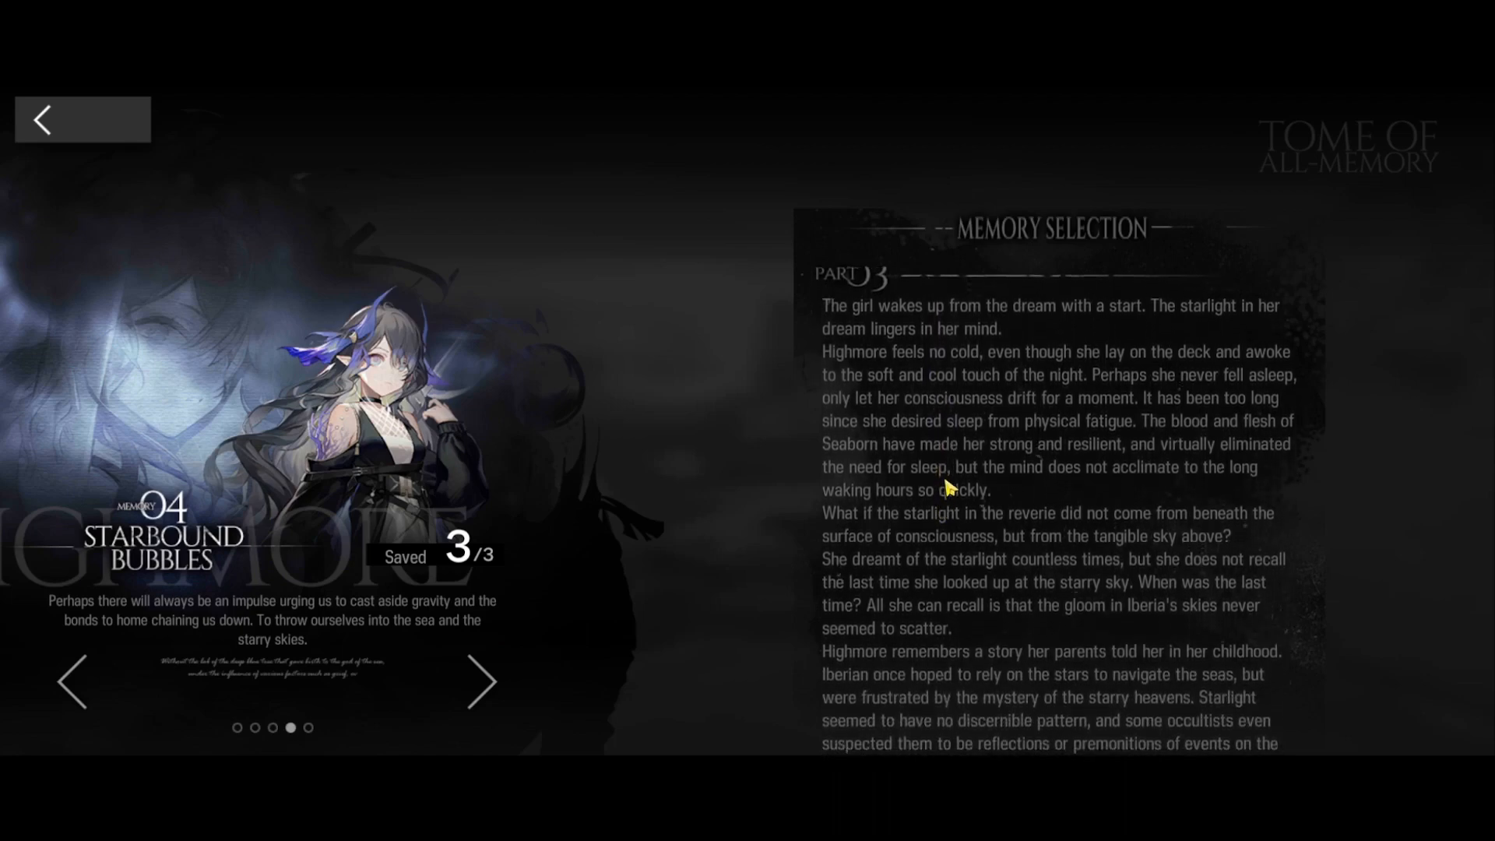
scroll(down, 3)
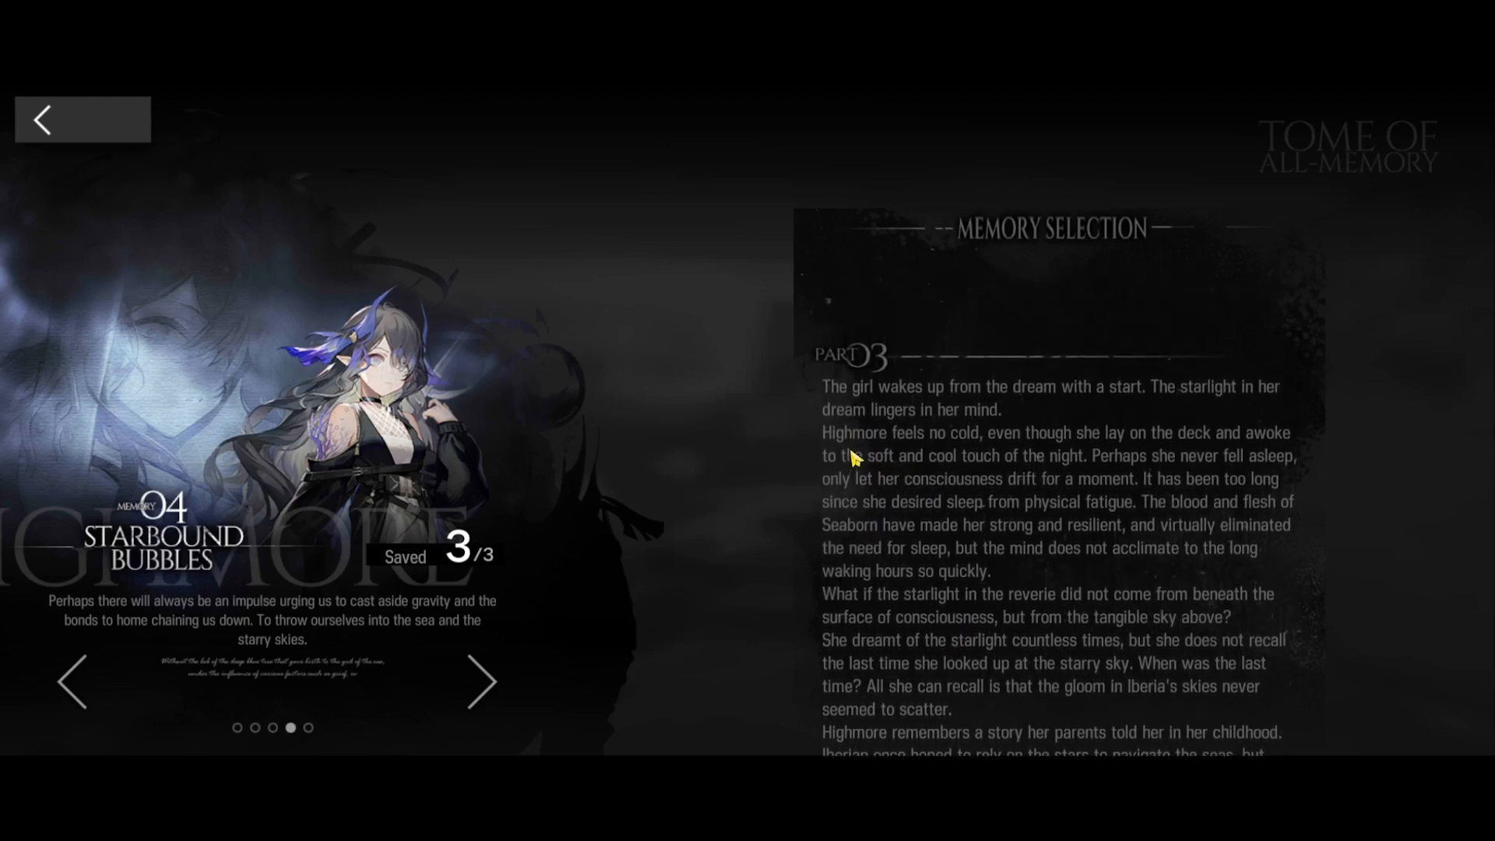
scroll(down, 3)
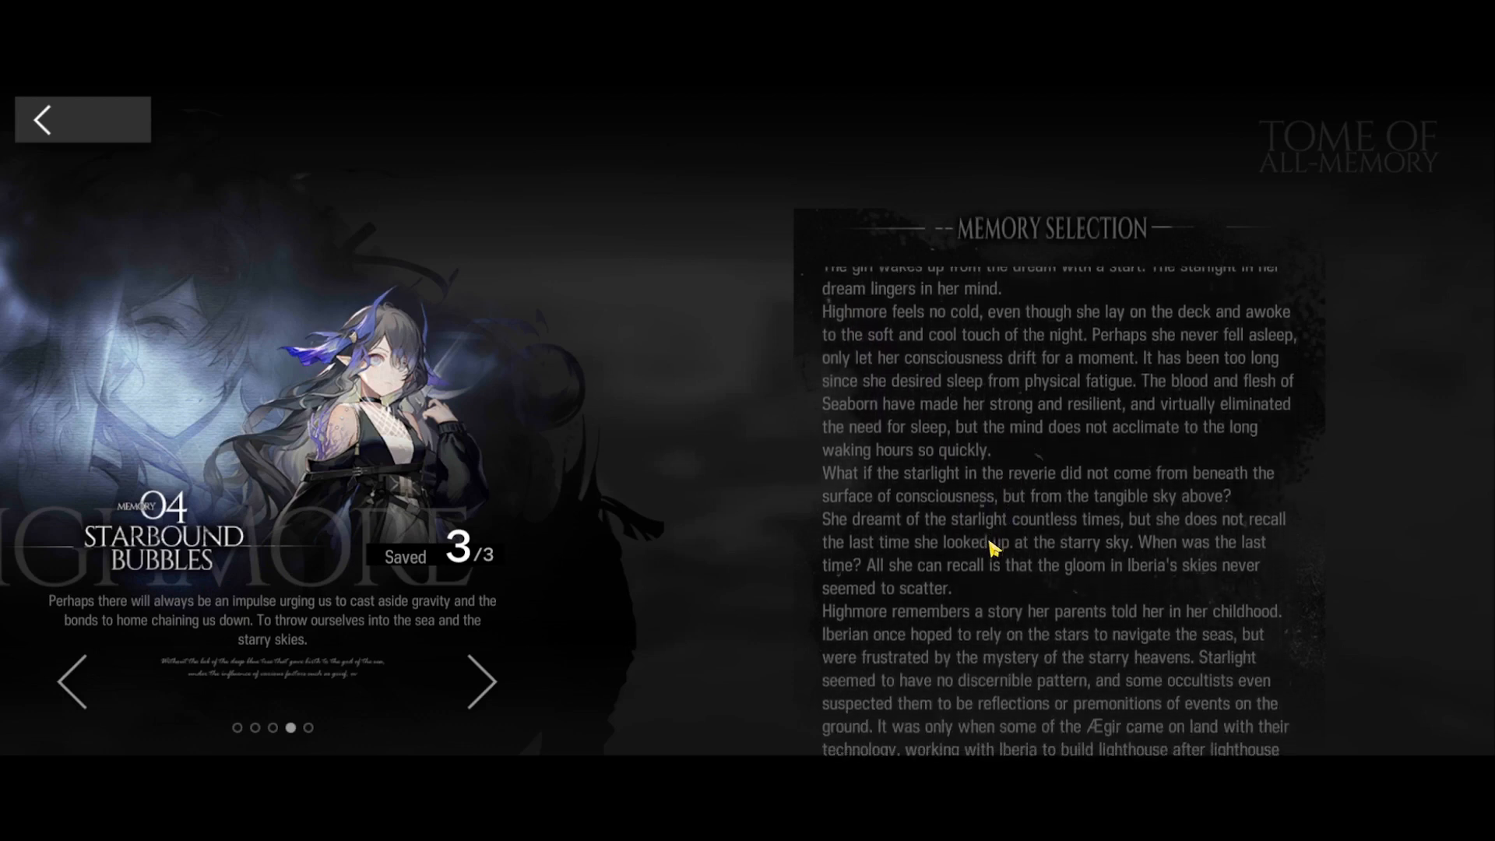
scroll(down, 3)
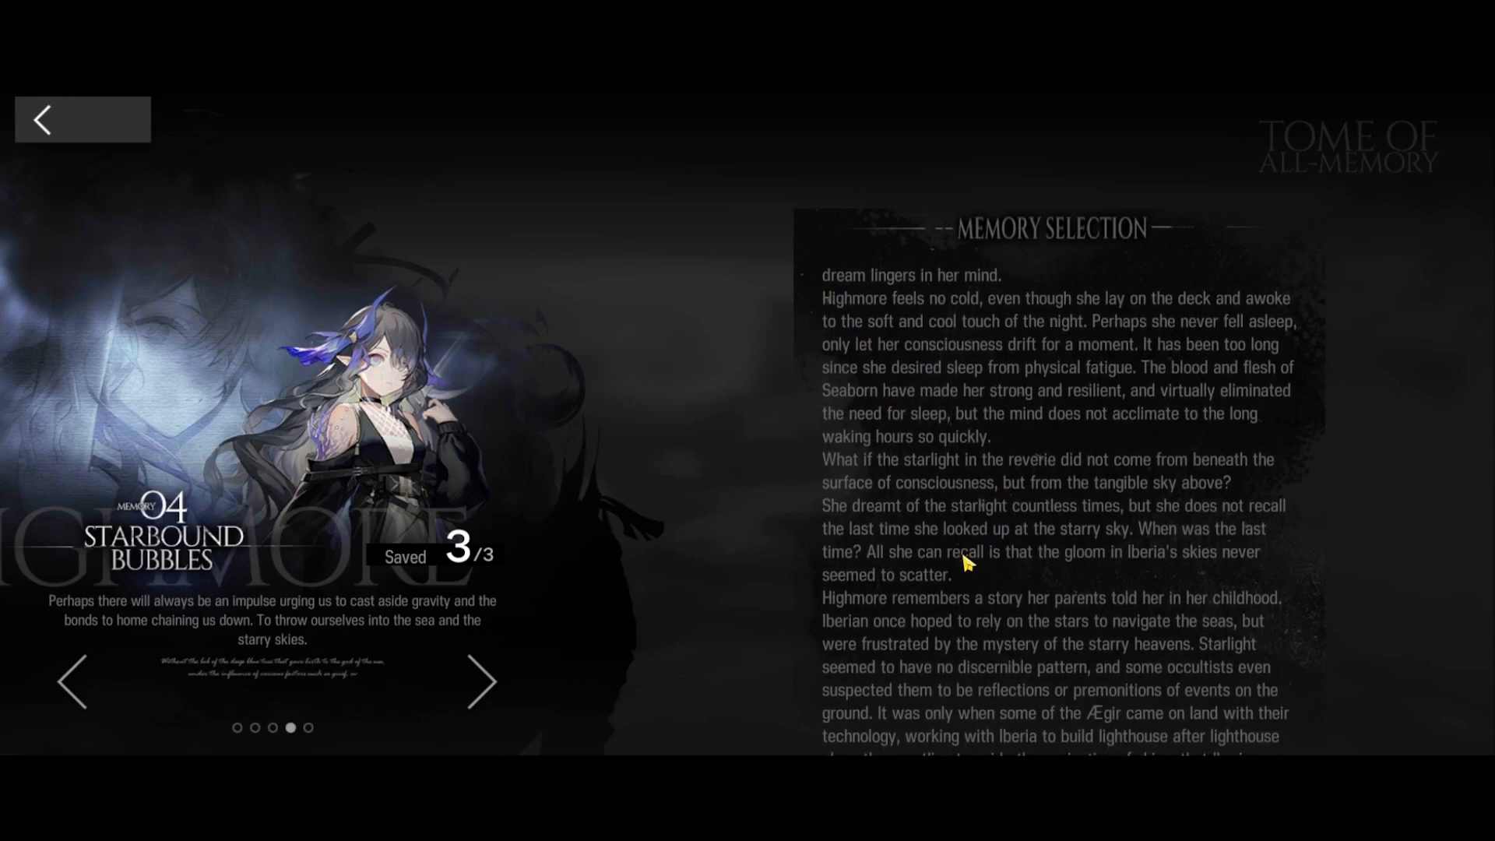
scroll(down, 3)
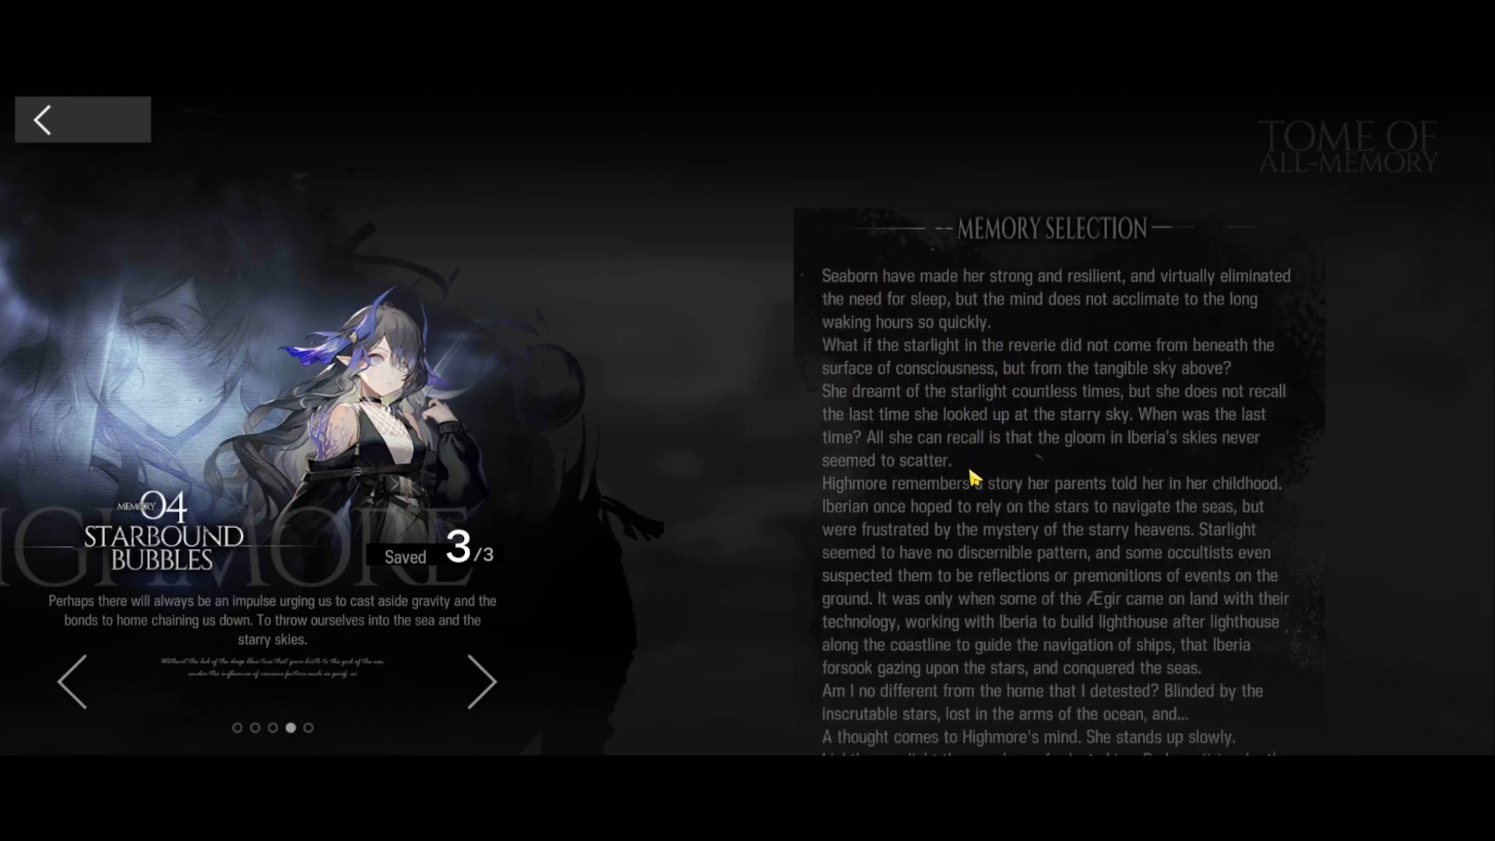
scroll(down, 3)
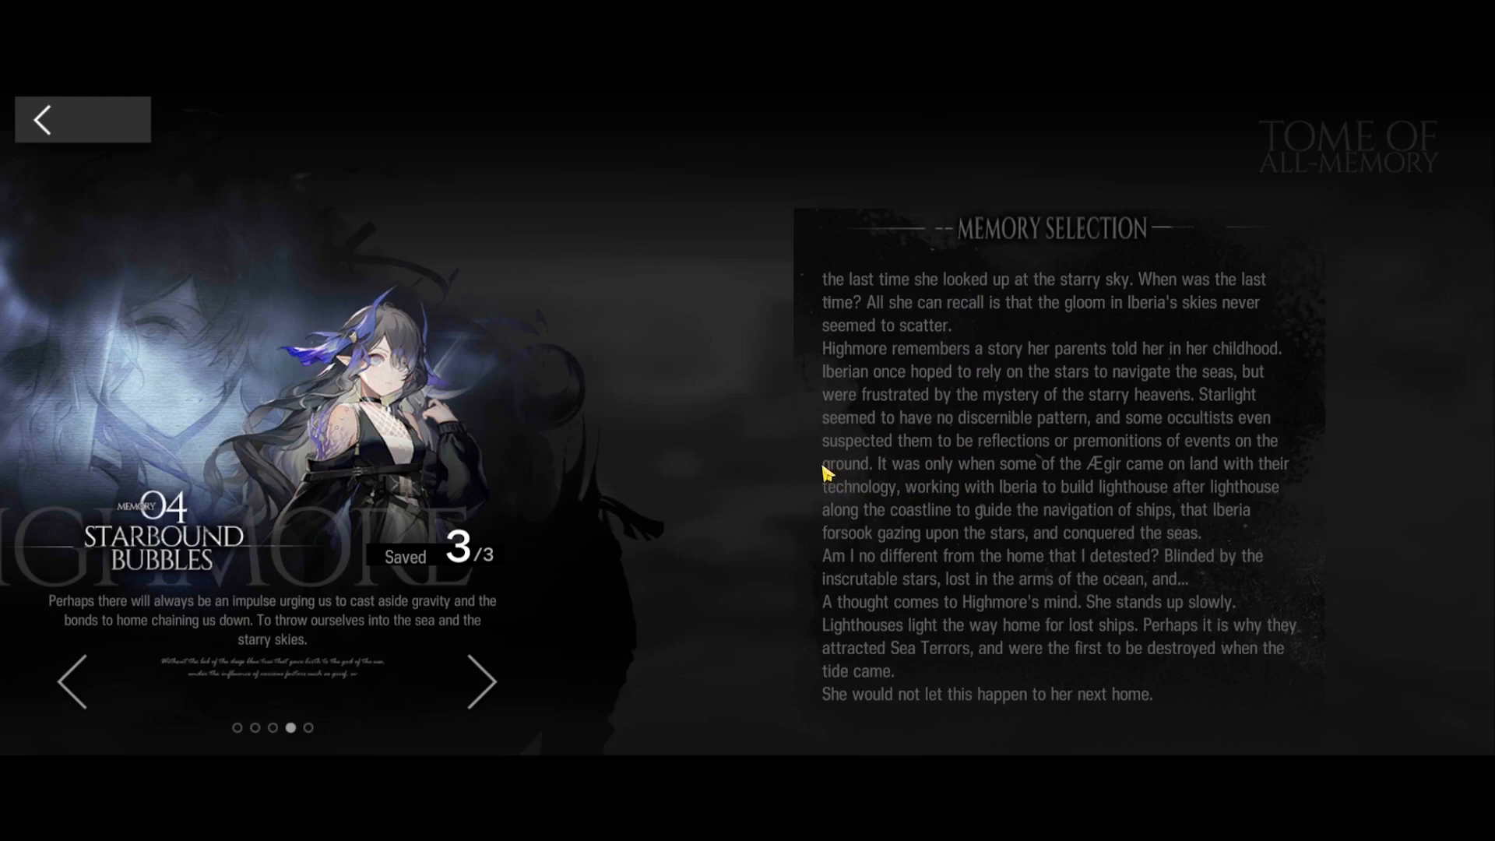
mouse_move(802, 434)
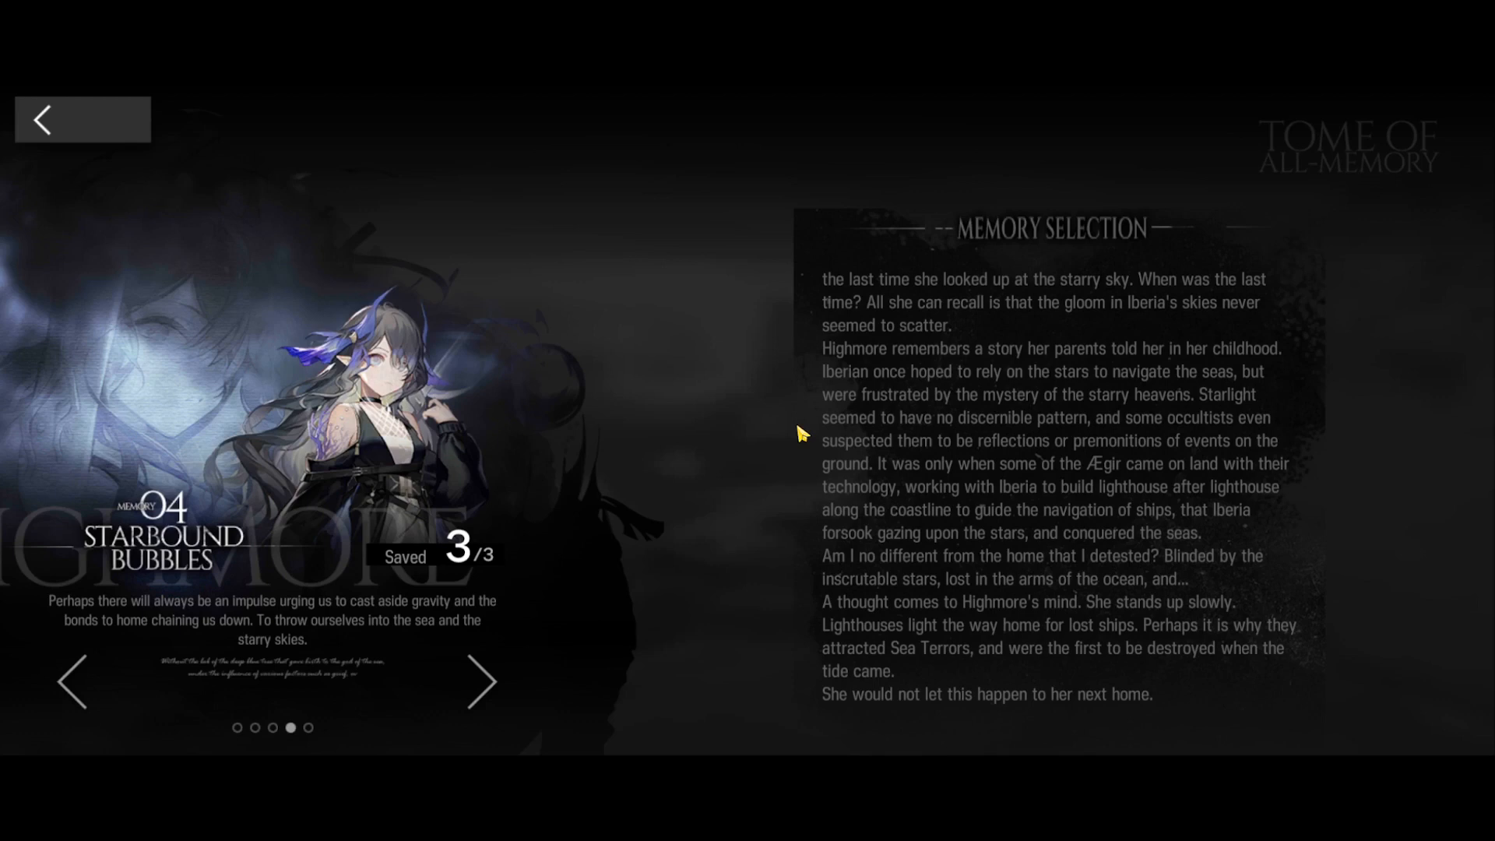
mouse_move(971, 737)
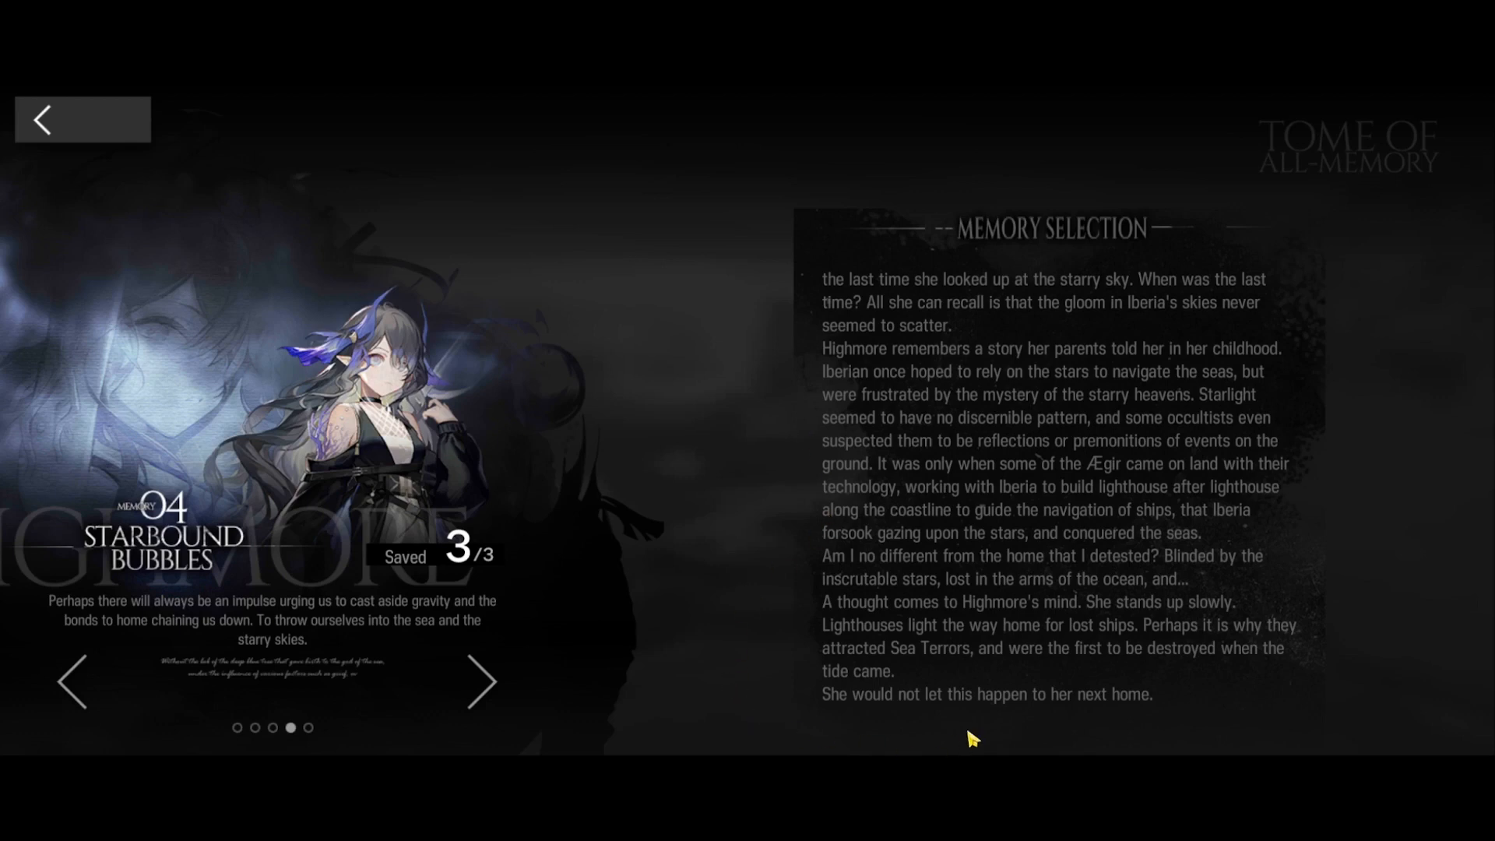
mouse_move(769, 624)
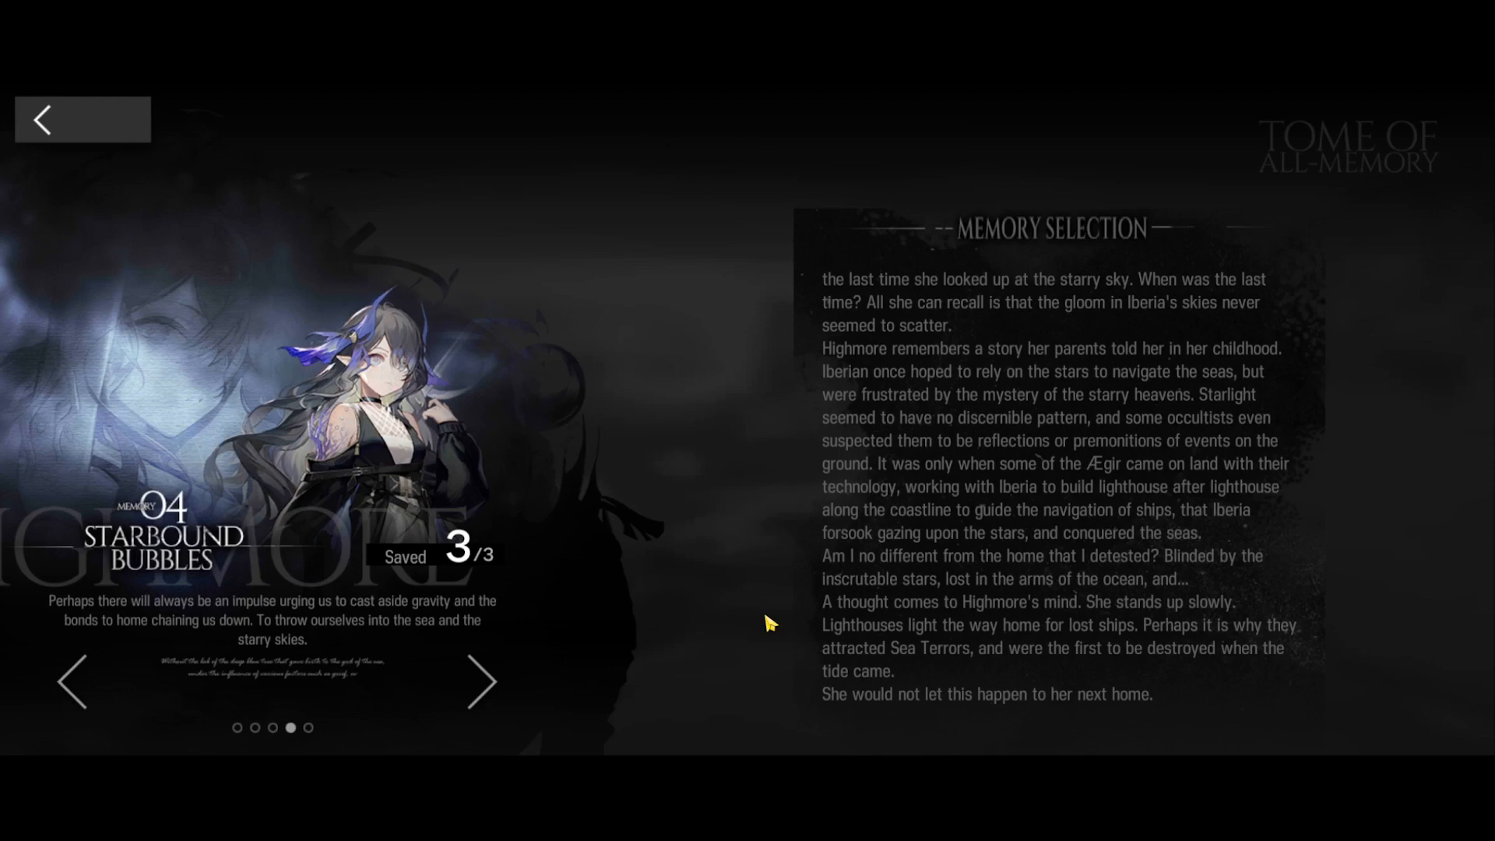
mouse_move(614, 511)
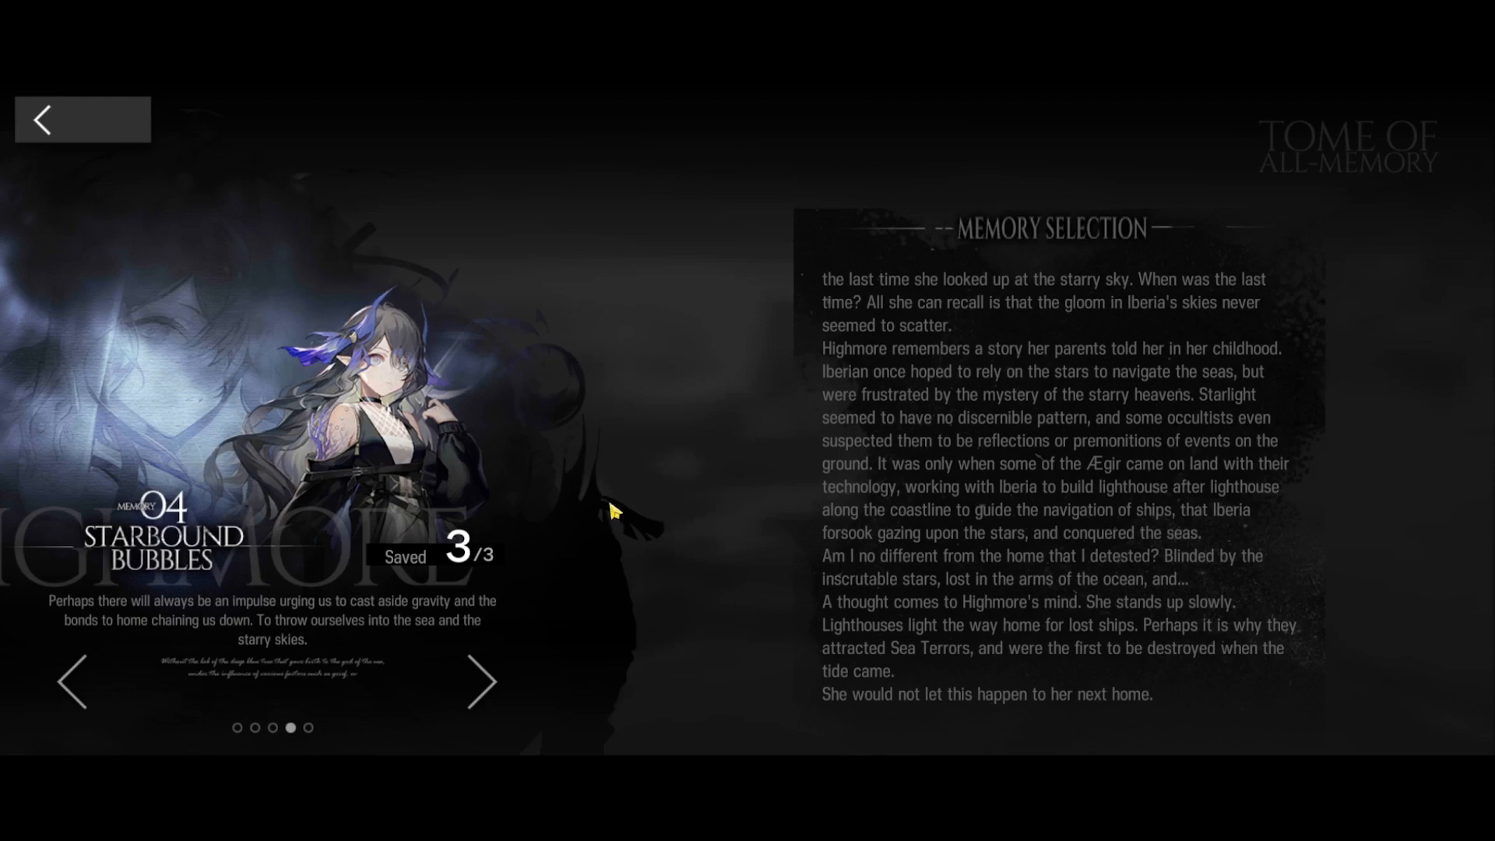